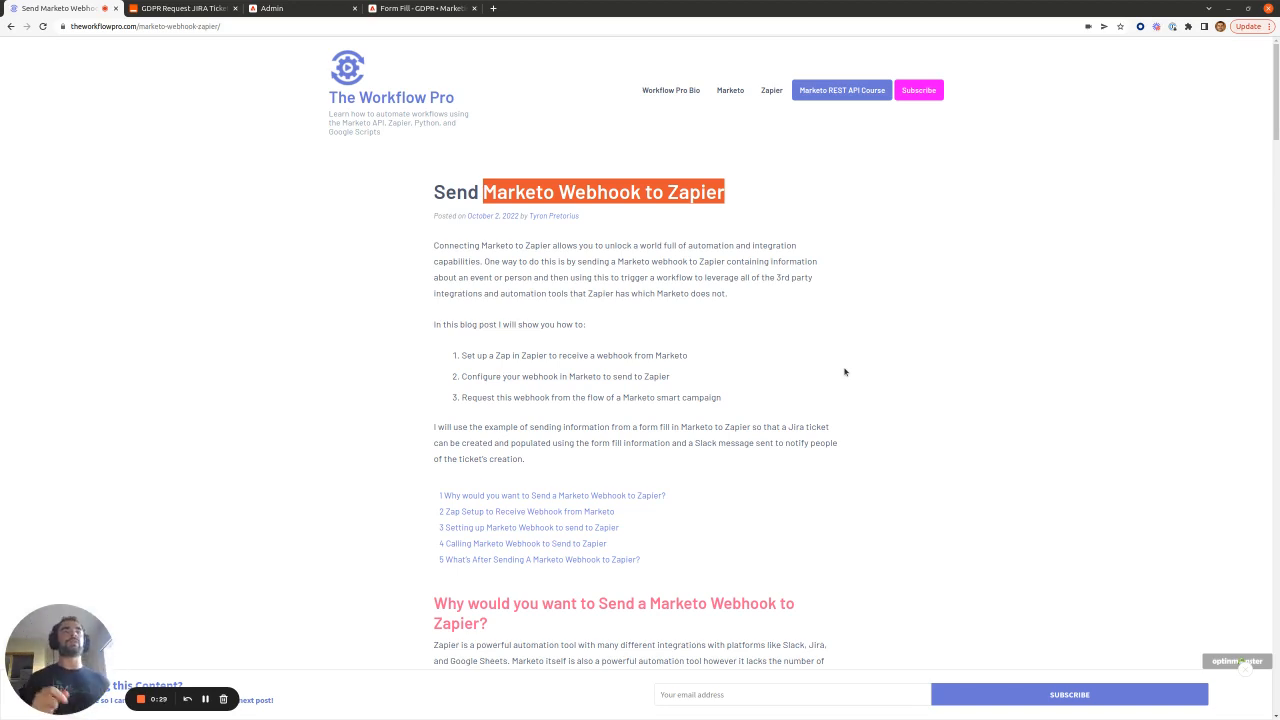
Scroll down the Marketo webhook blog post before switching to the zap editor.
scroll("down", 3)
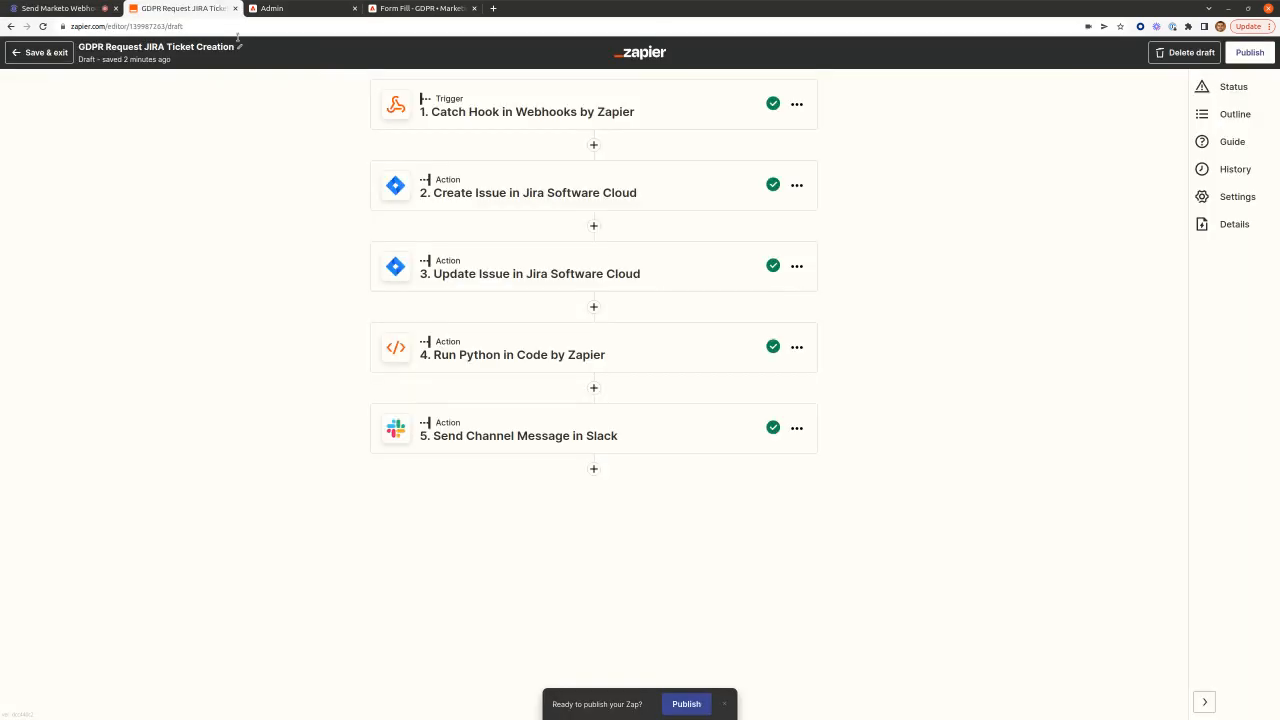
Glance at Marketo's Fills Out Form trigger, then expand Catch Hook to its webhook URL and test request.
left_click(422, 8)
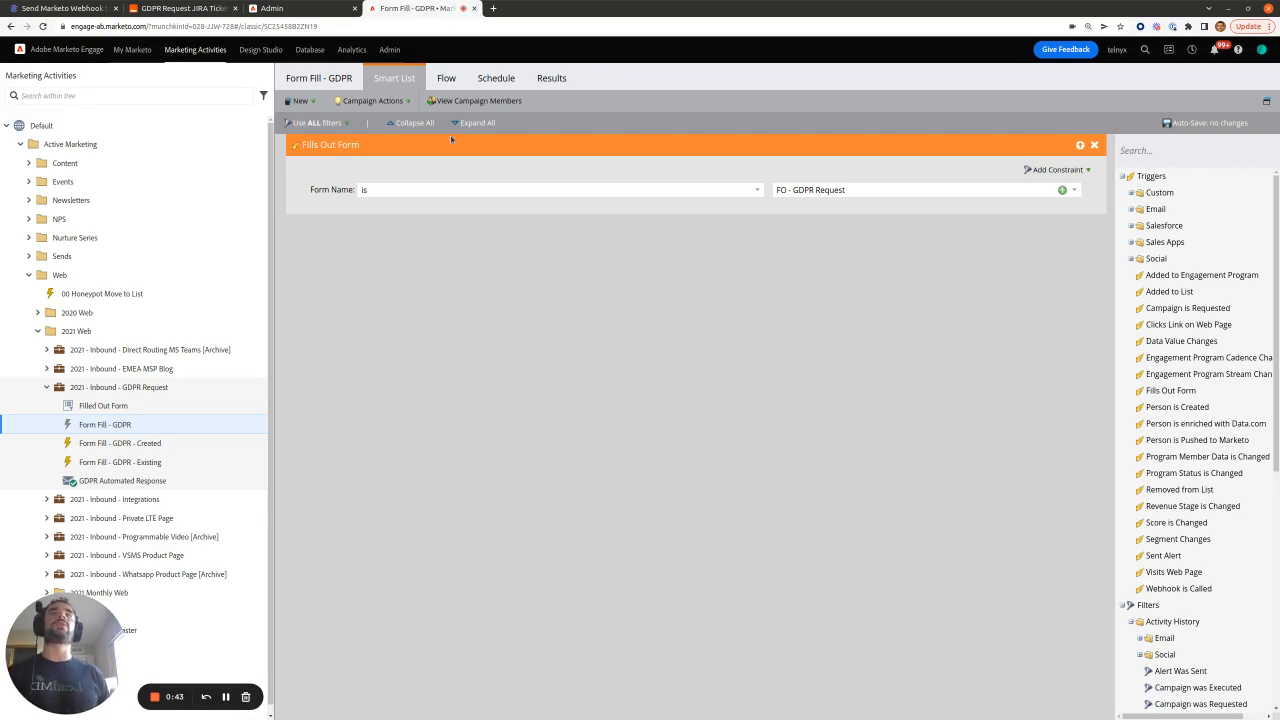
left_click(176, 8)
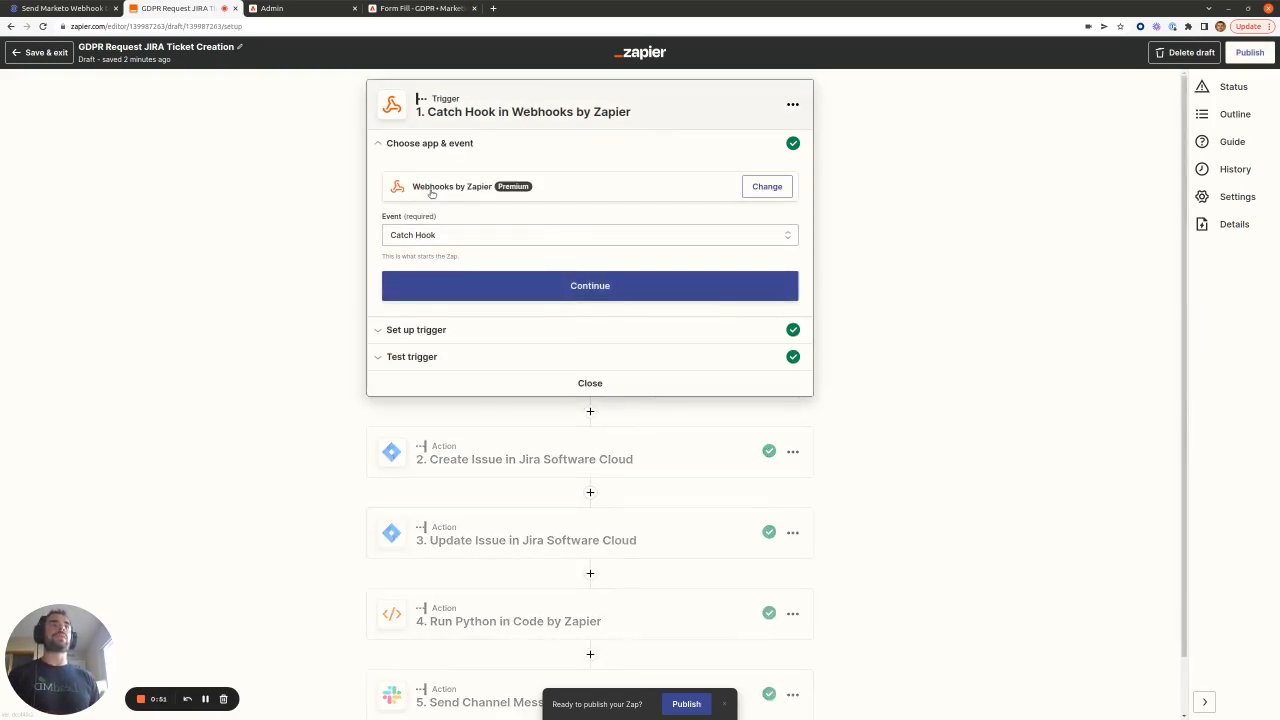
mouse_move(444, 220)
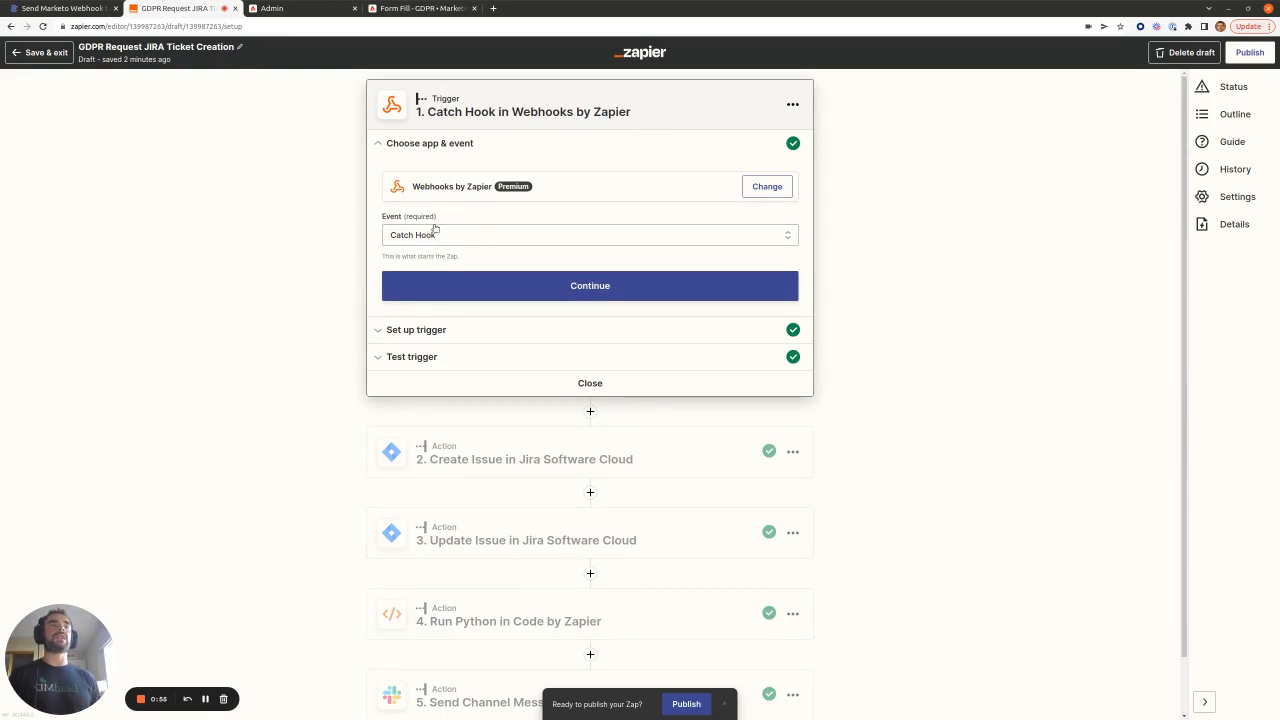
left_click(416, 328)
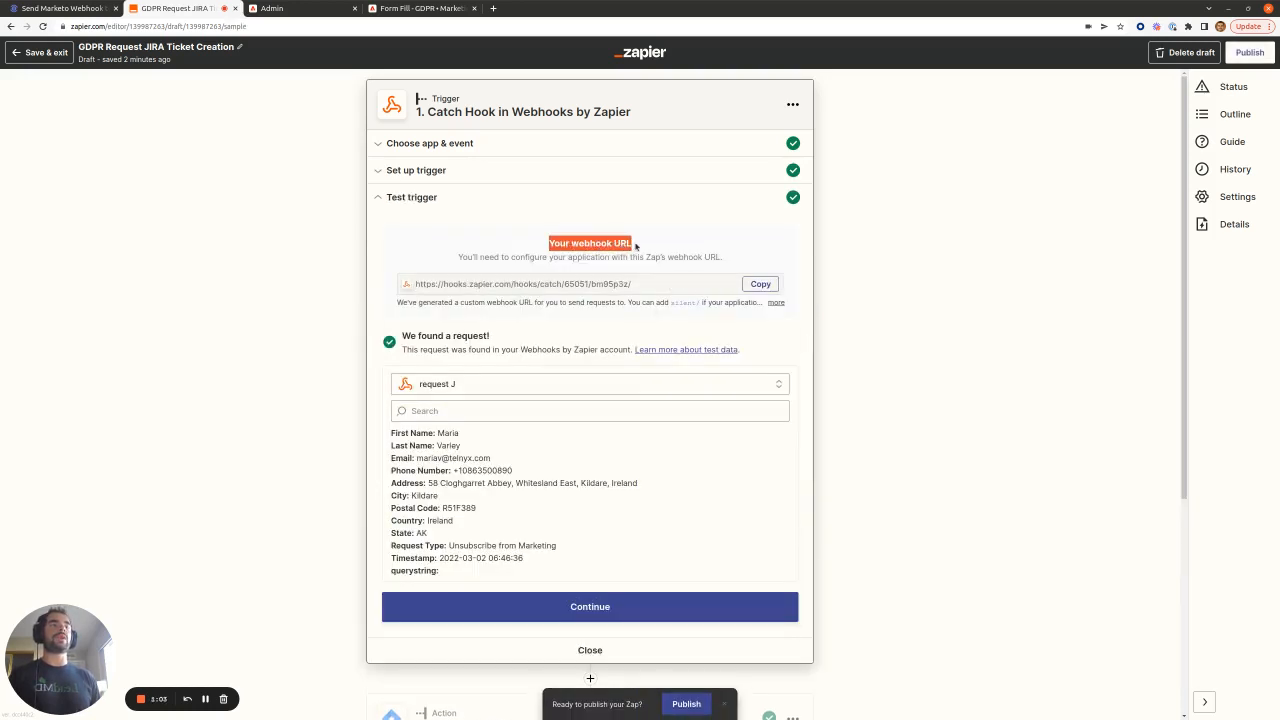
mouse_move(452, 54)
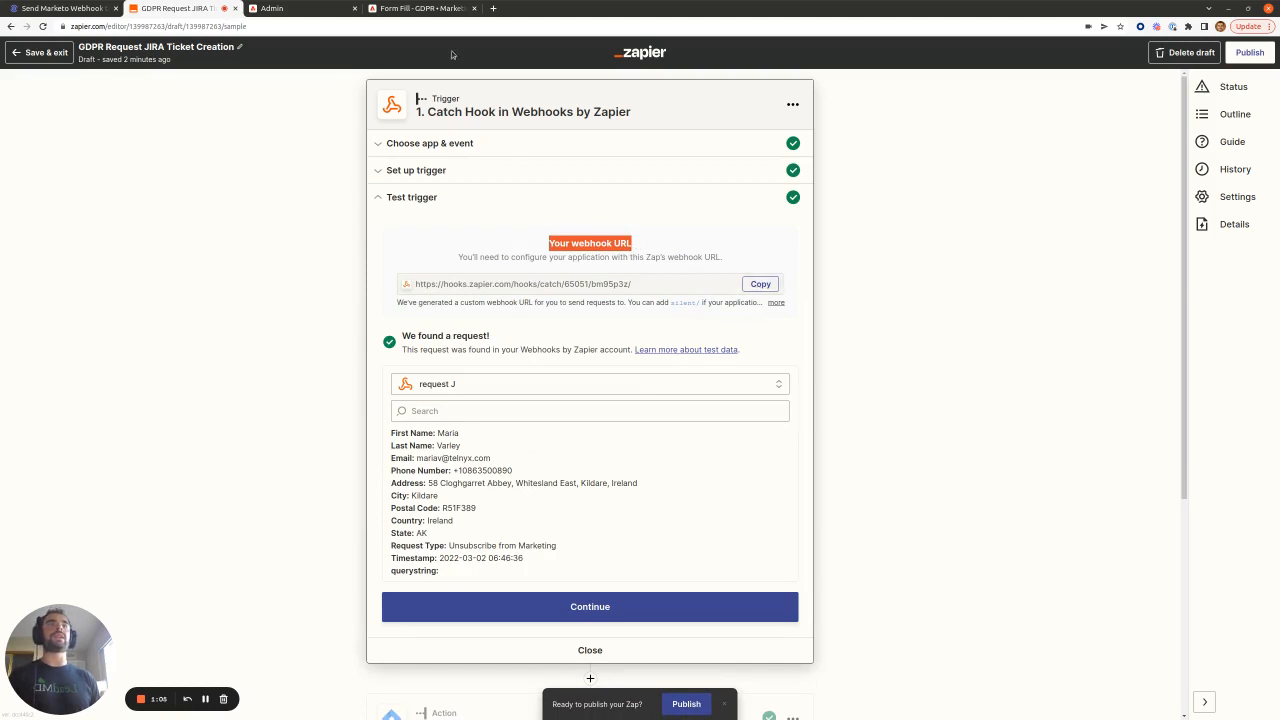
left_click(296, 8)
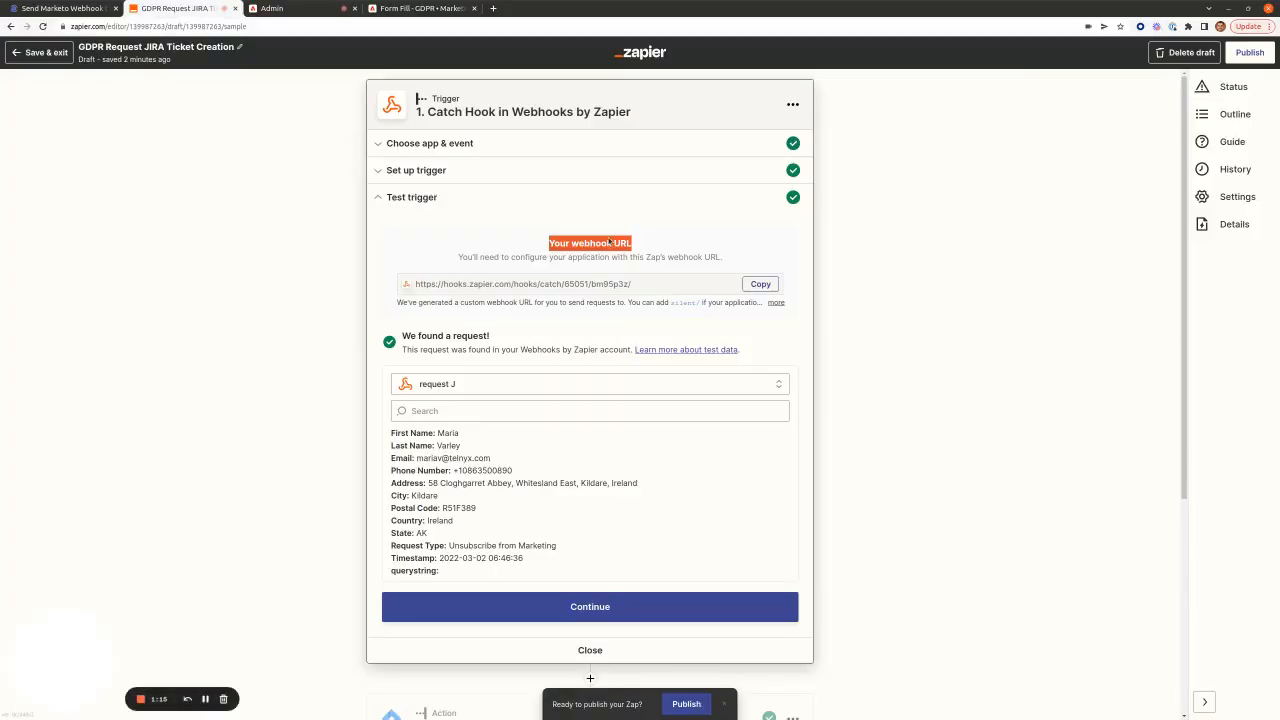
scroll("down", 3)
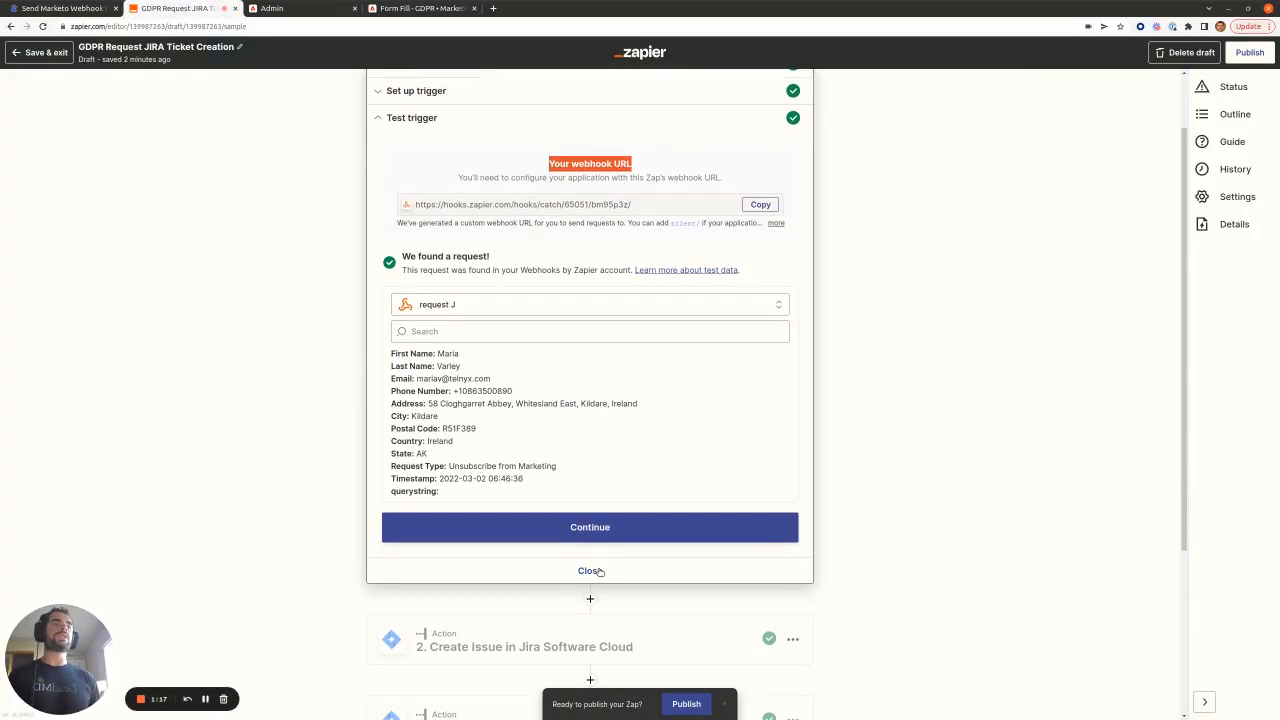
Expand the Jira Create Issue step and scroll its summary and description field mappings.
left_click(590, 572)
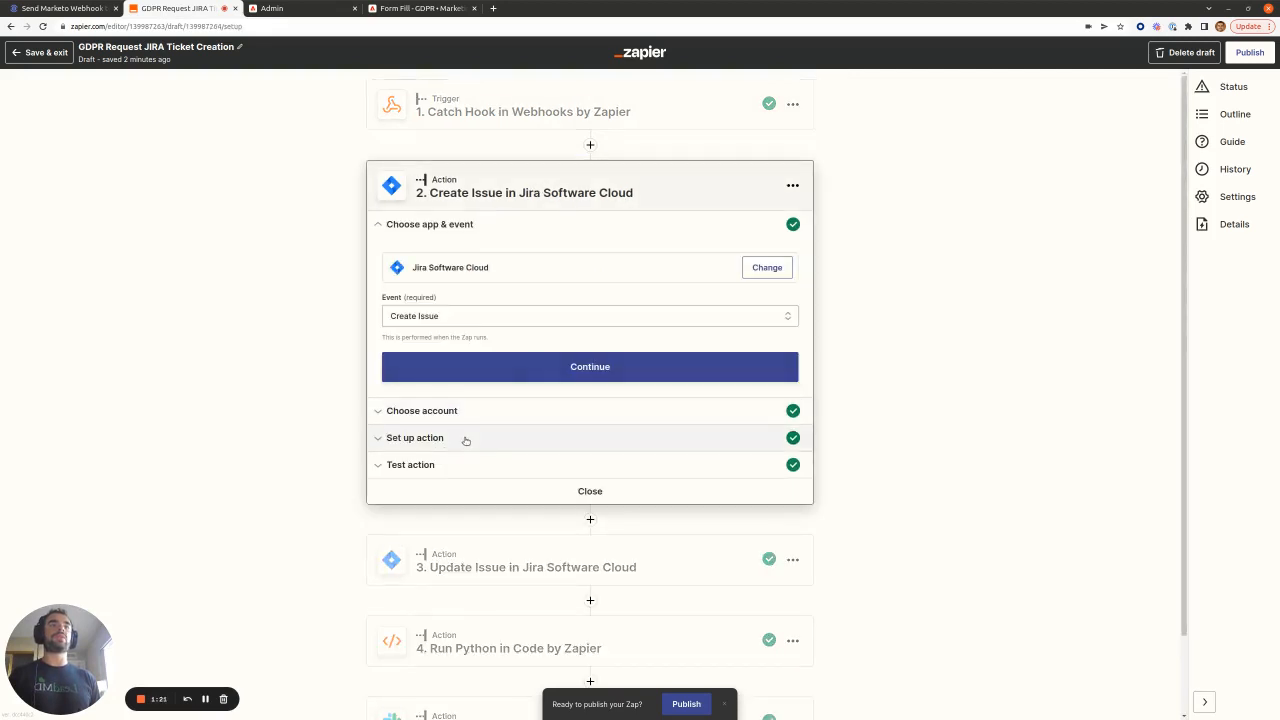
mouse_move(448, 444)
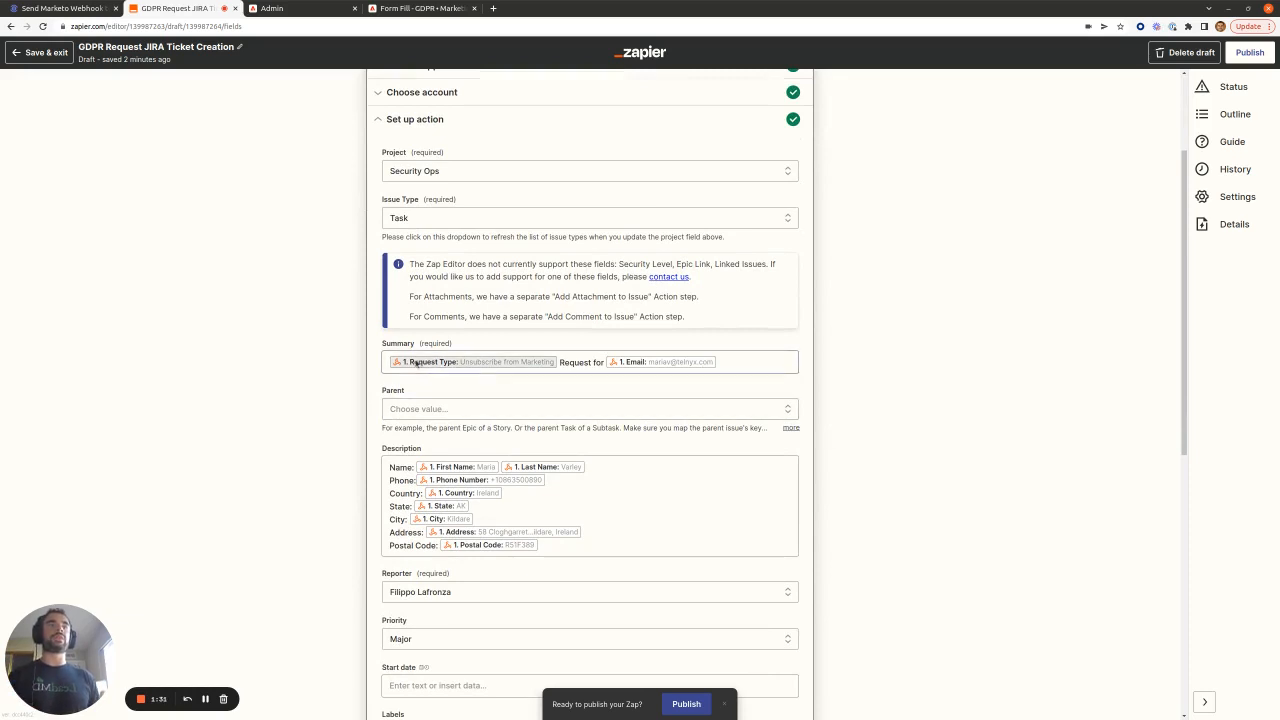
scroll("up", 3)
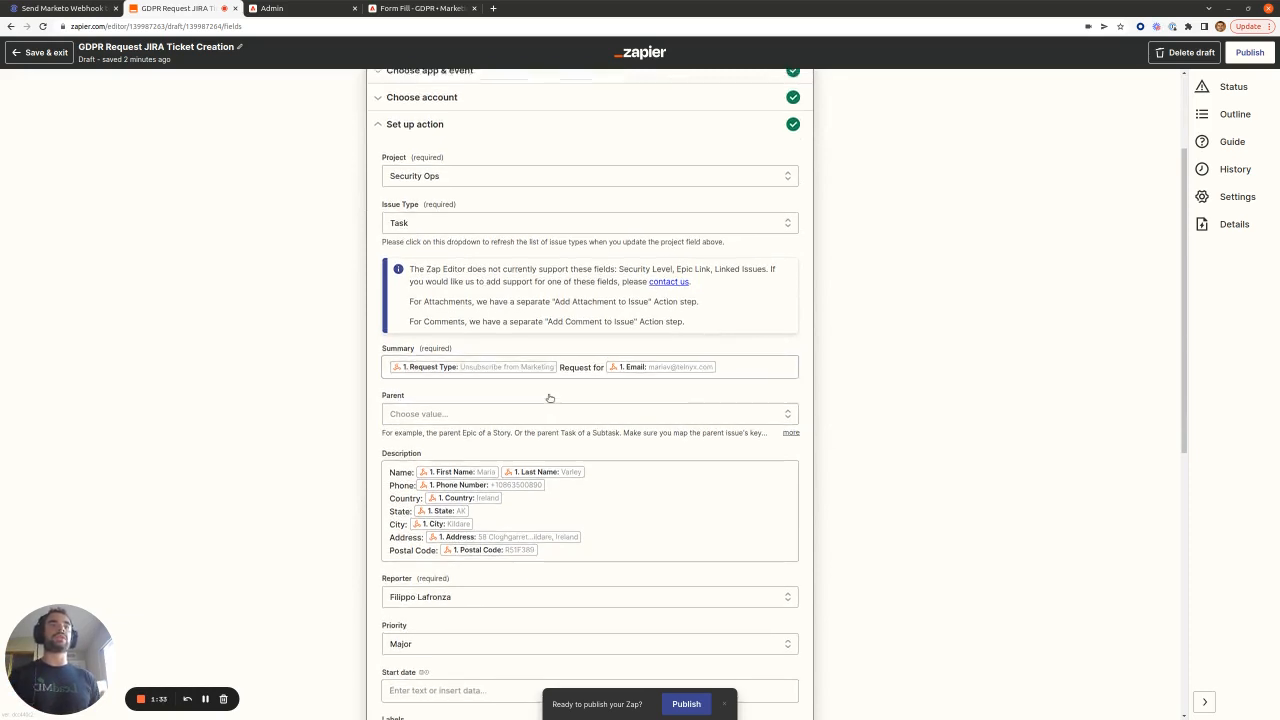
scroll("up", 3)
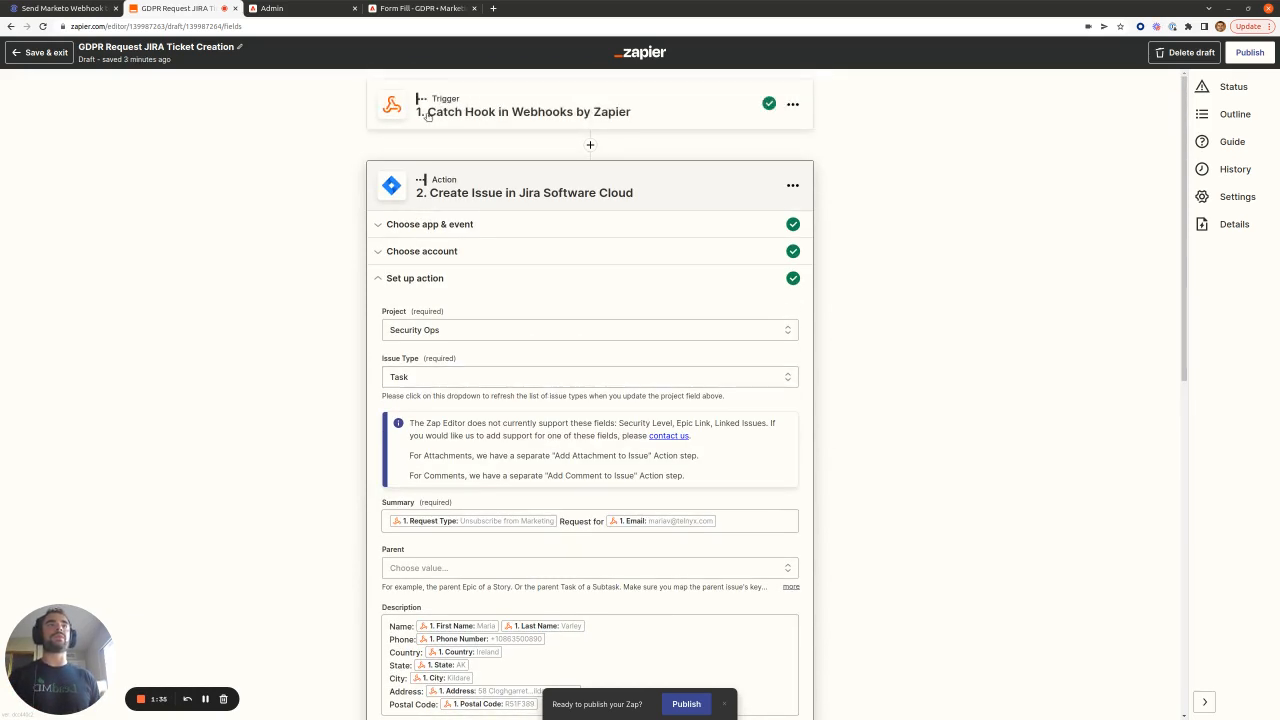
scroll("down", 3)
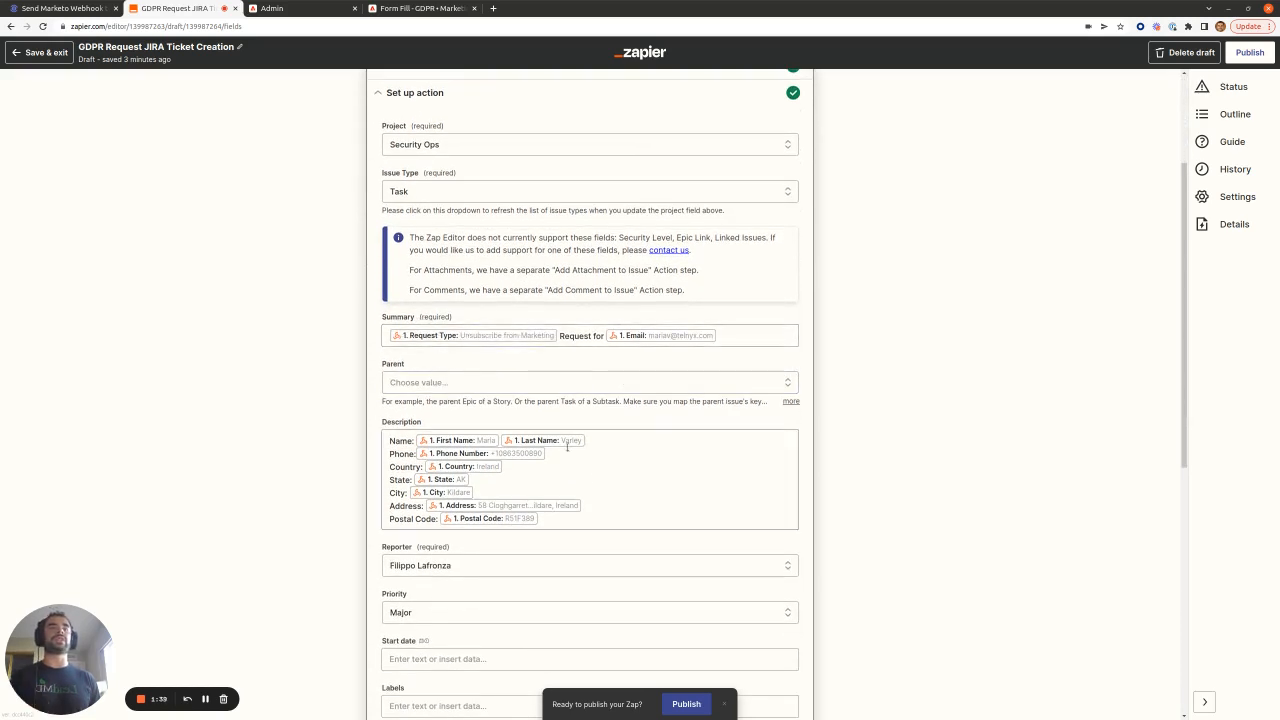
scroll("down", 3)
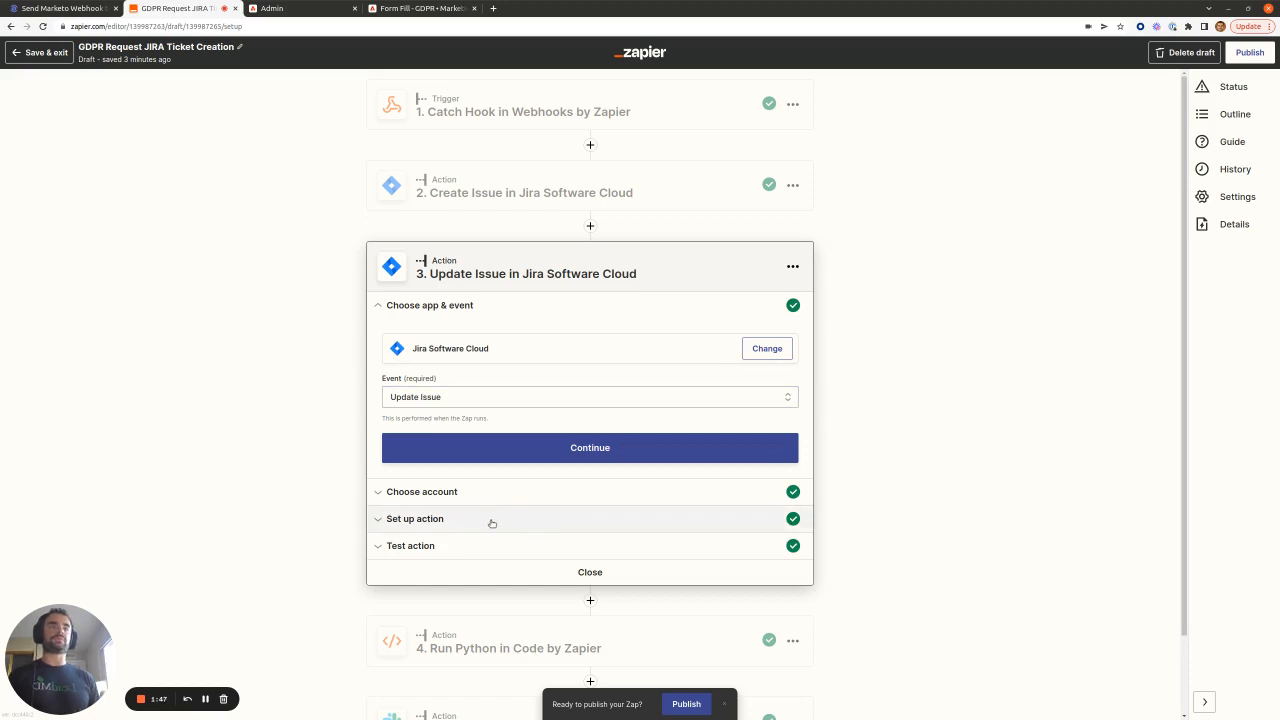
Expand Update Issue's setup showing the issue key from step 2 and status To Do.
left_click(414, 518)
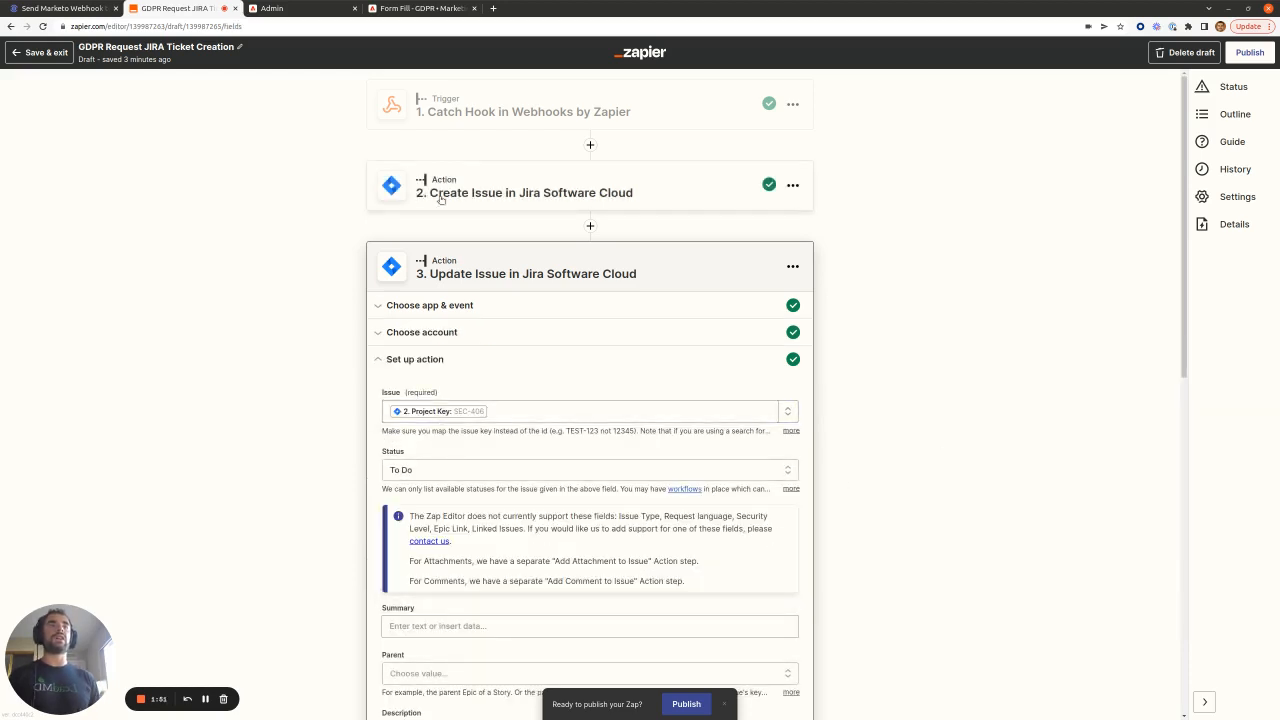
scroll("down", 3)
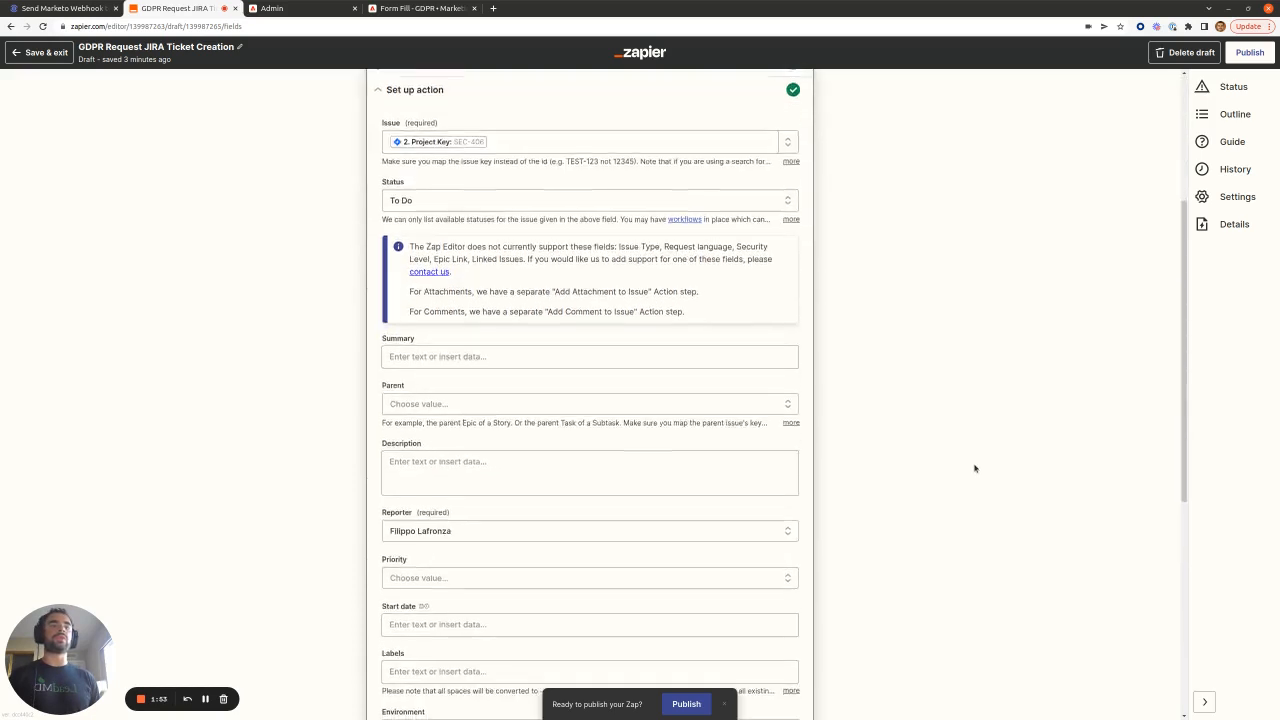
scroll("down", 3)
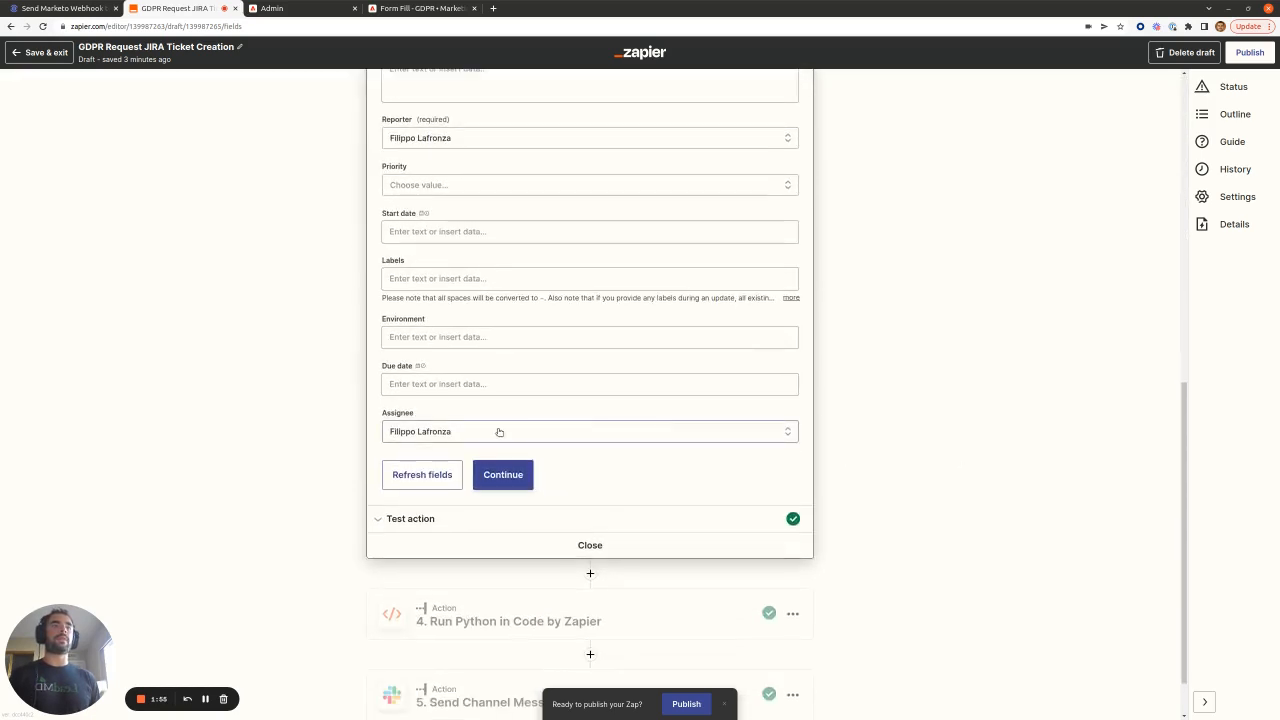
scroll("up", 3)
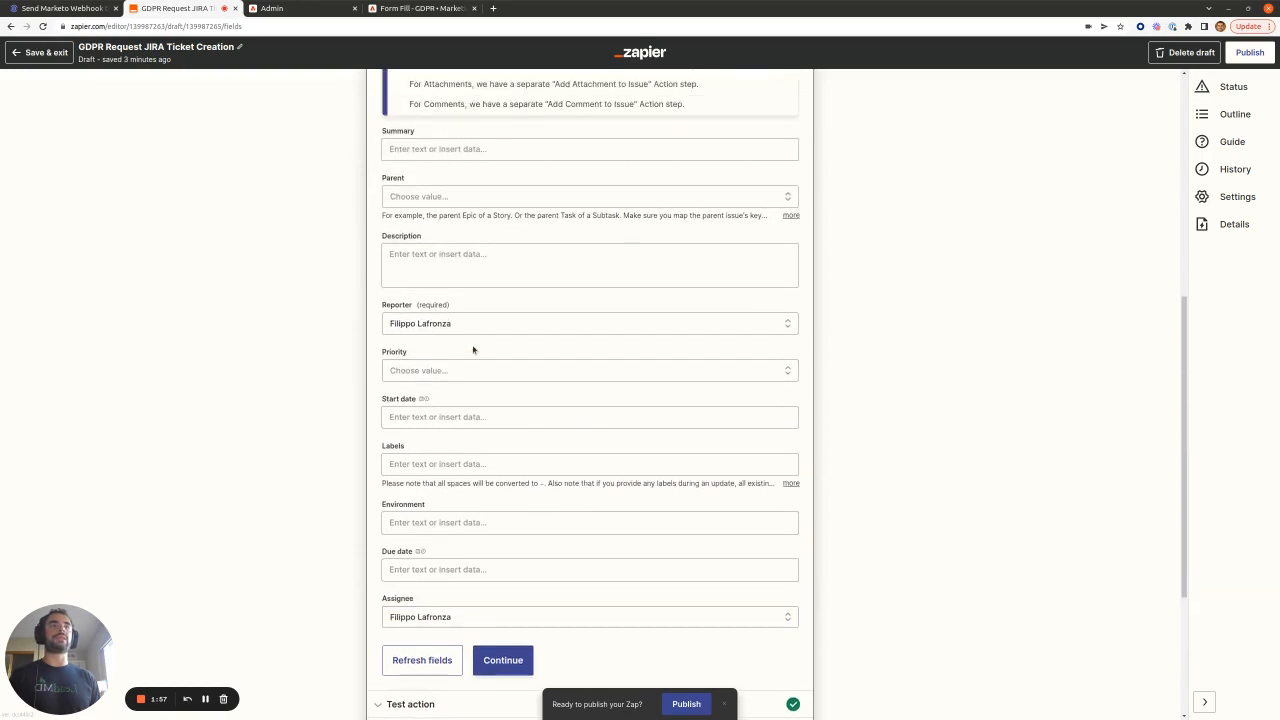
scroll("up", 3)
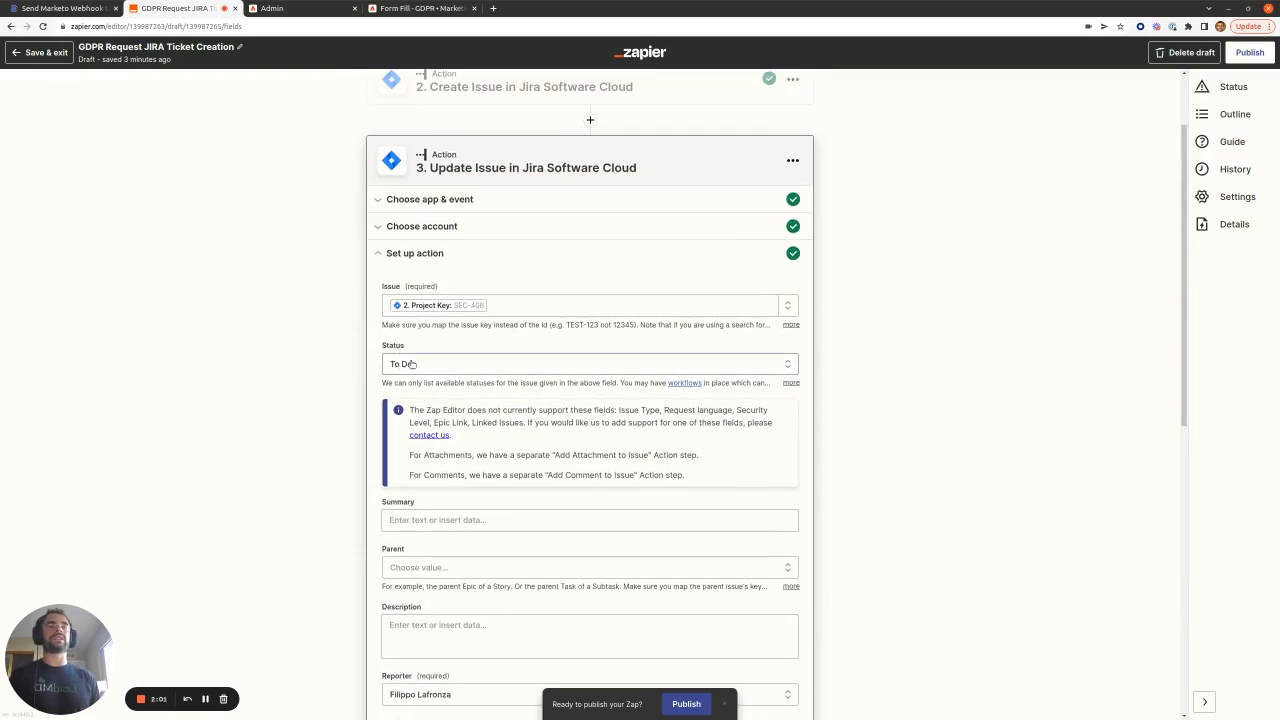
scroll("down", 3)
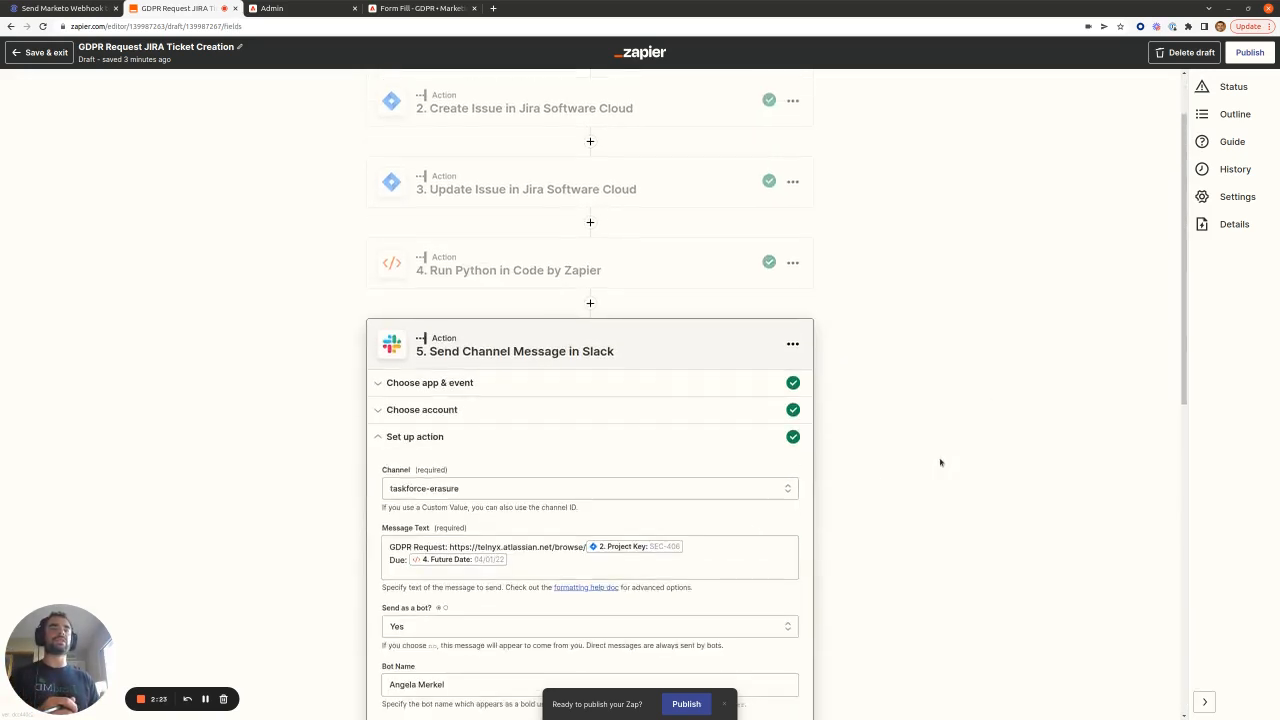
Scroll the Slack channel message to taskforce-erasure and its options, then collapse the step.
scroll("down", 3)
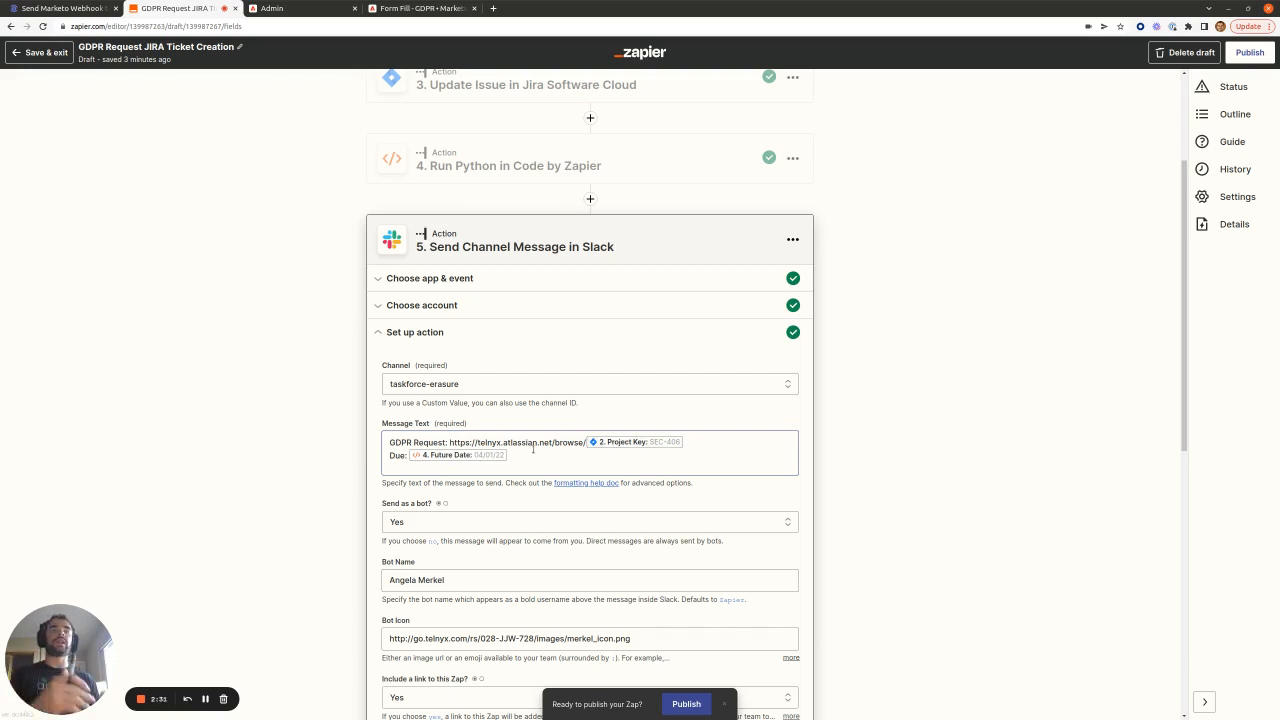
mouse_move(558, 448)
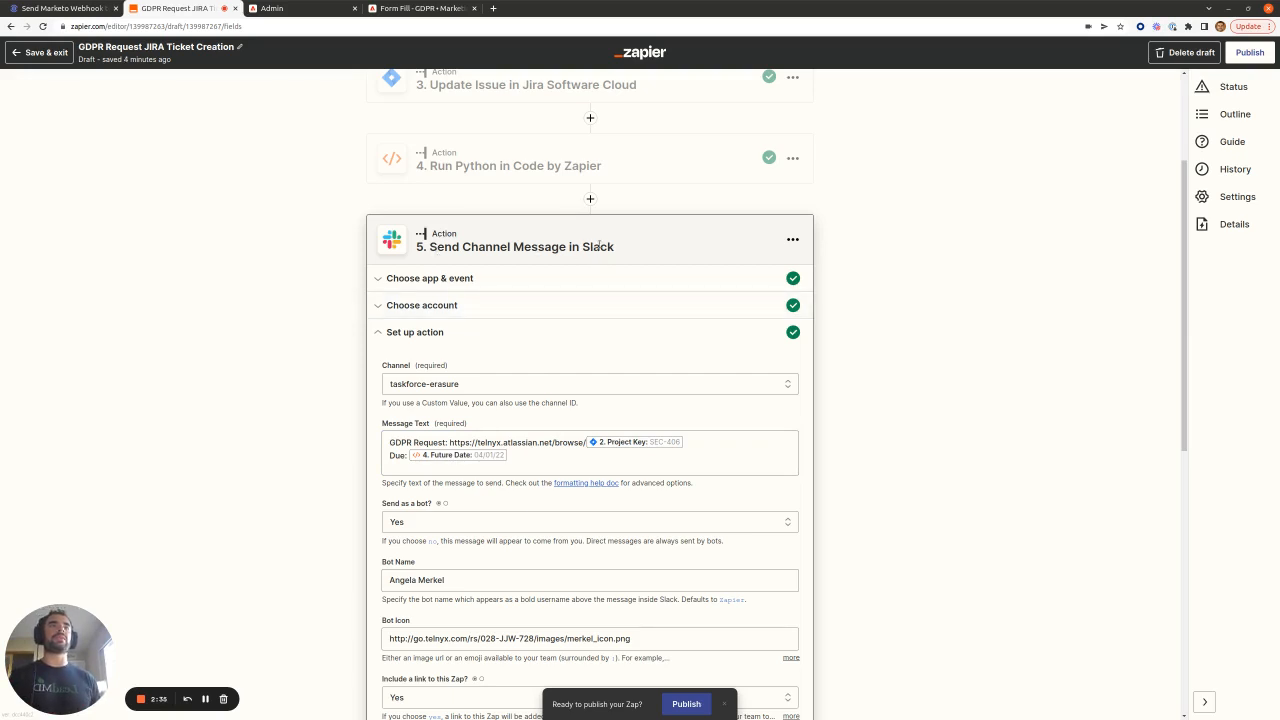
scroll("down", 3)
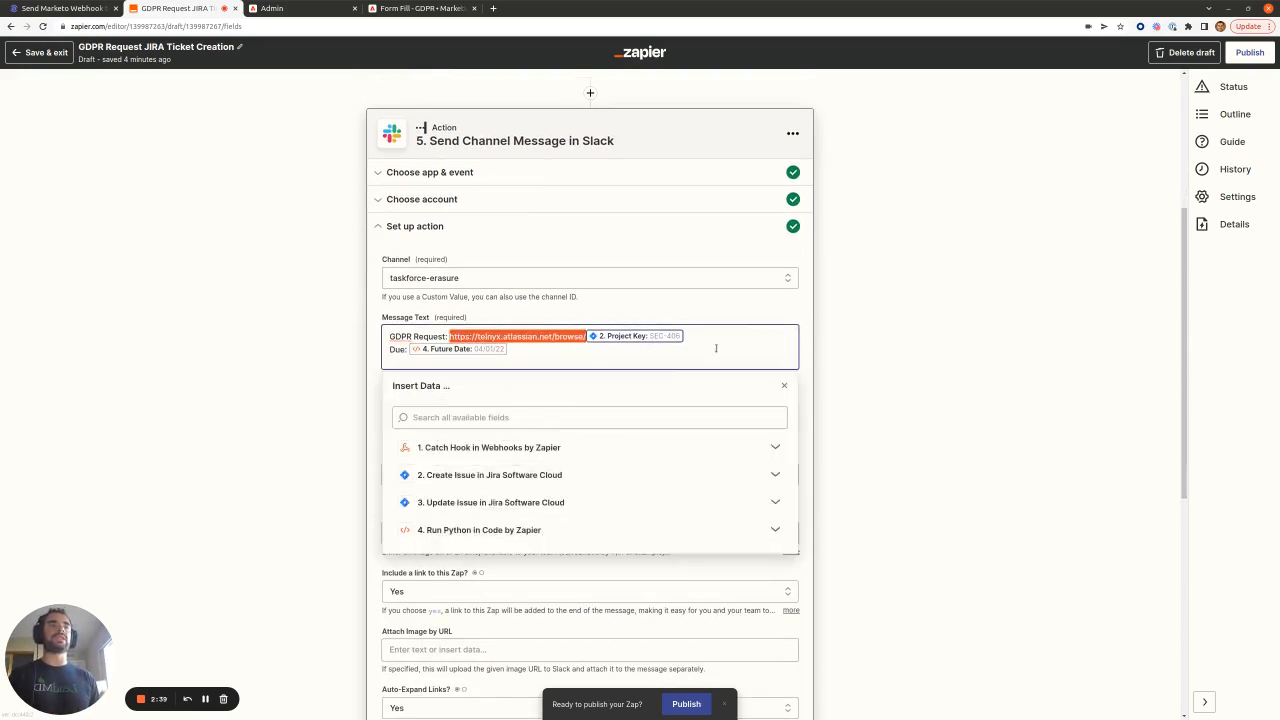
scroll("down", 3)
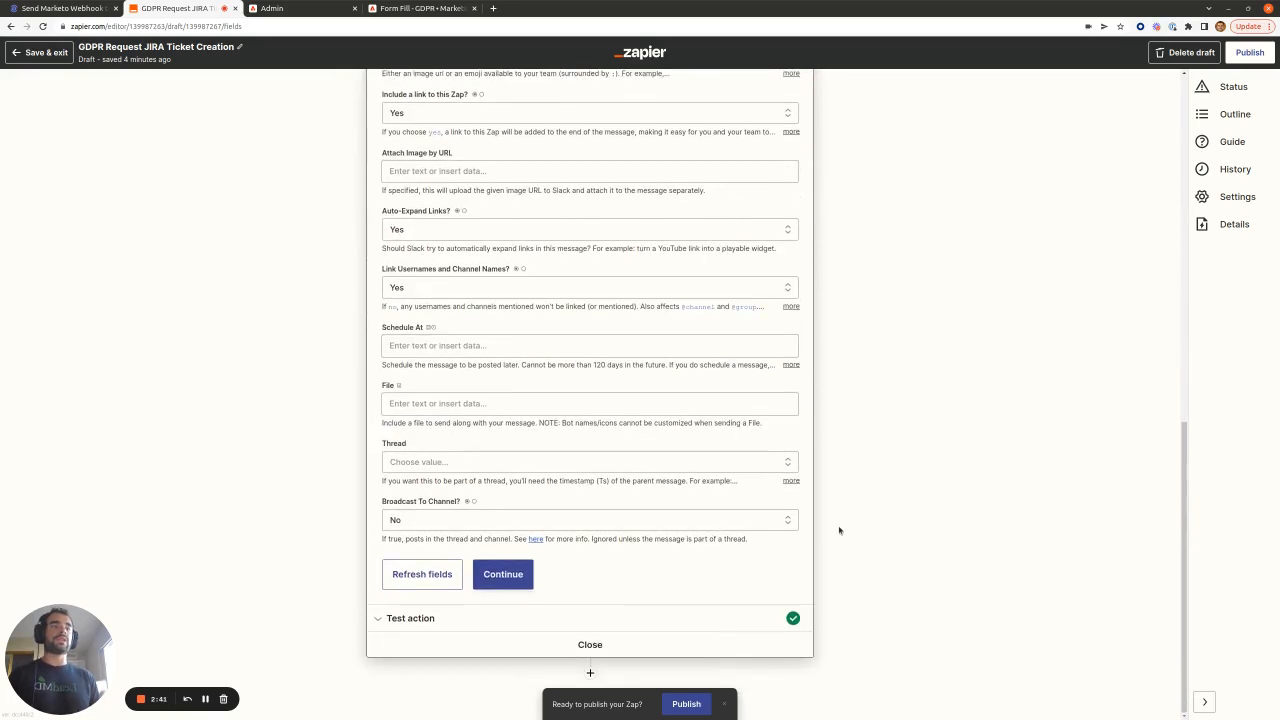
left_click(590, 644)
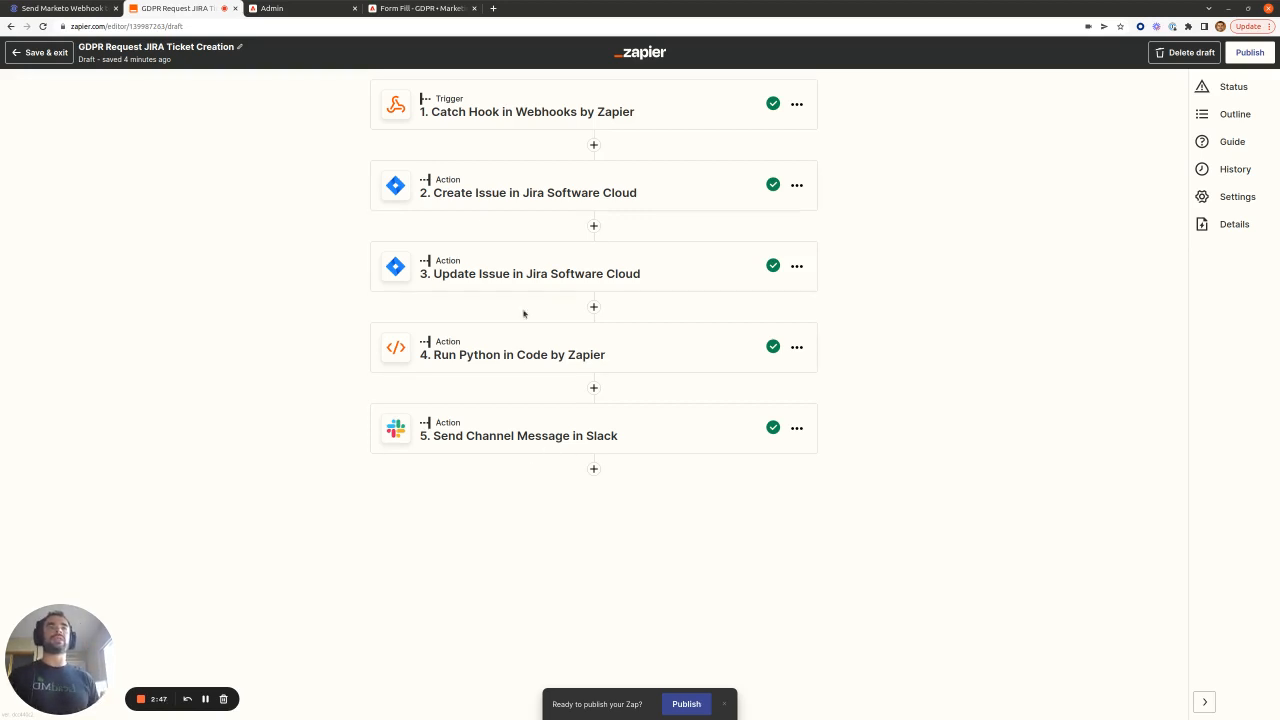
mouse_move(496, 112)
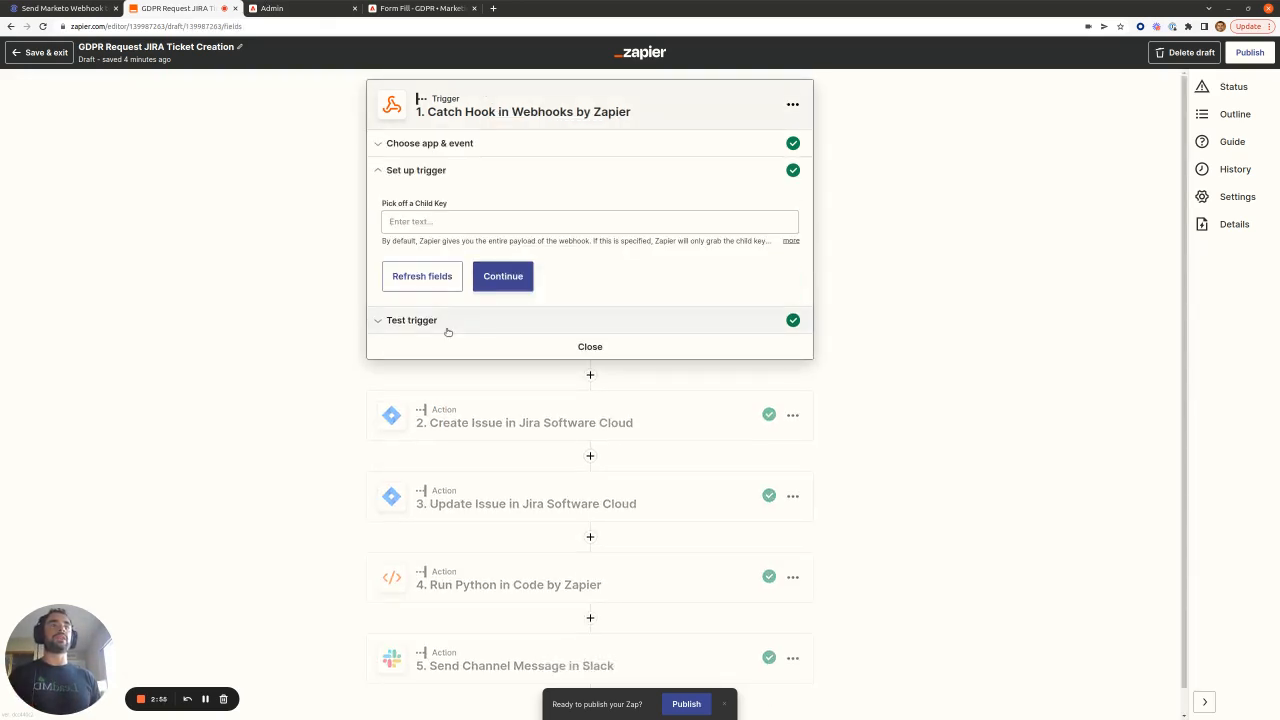
Show the Catch Hook test request, then switch to the GDPR Request webhook in Marketo Admin.
left_click(412, 320)
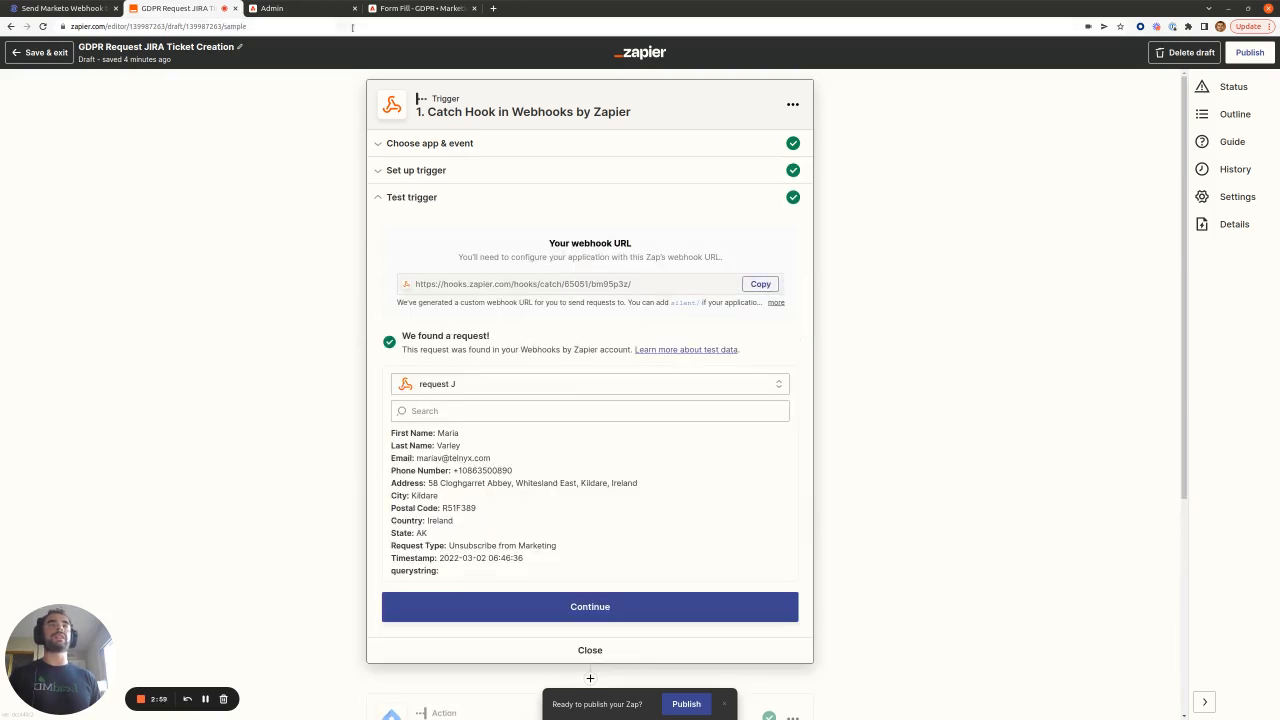
left_click(290, 8)
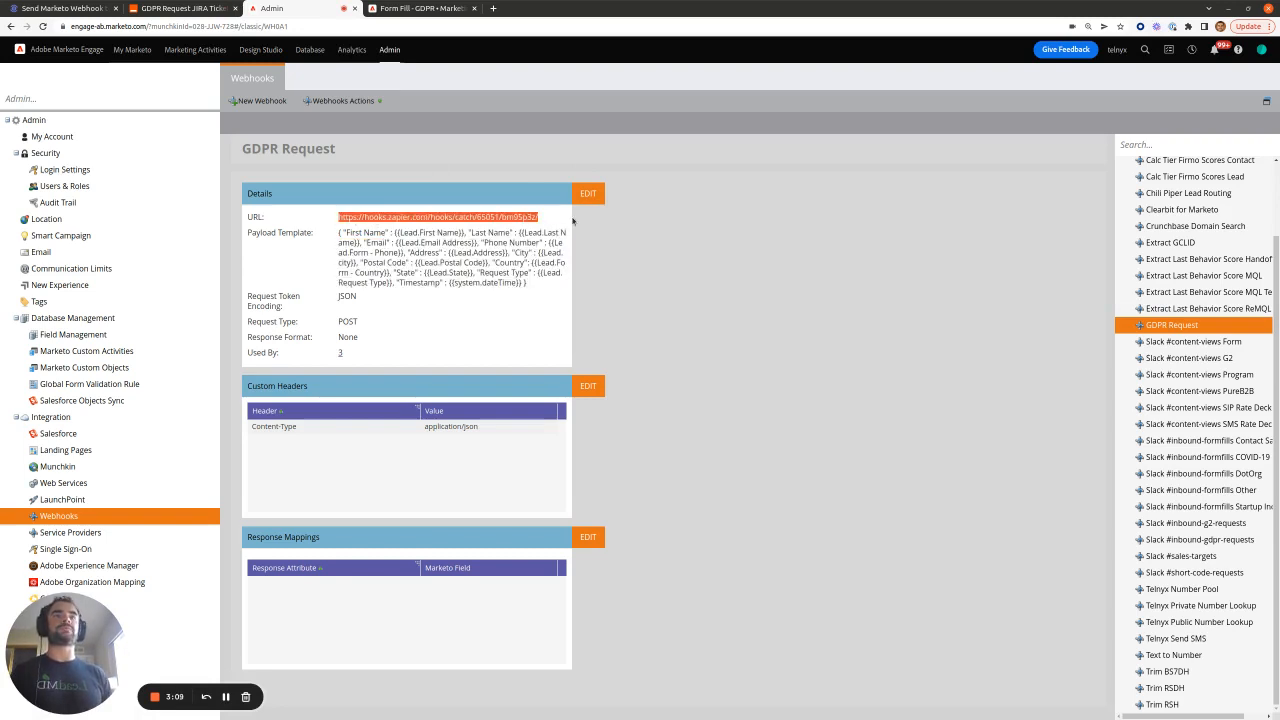
Start a new Marketo webhook, visiting the Name and URL fields and checking the zap's hook URL.
left_click(260, 100)
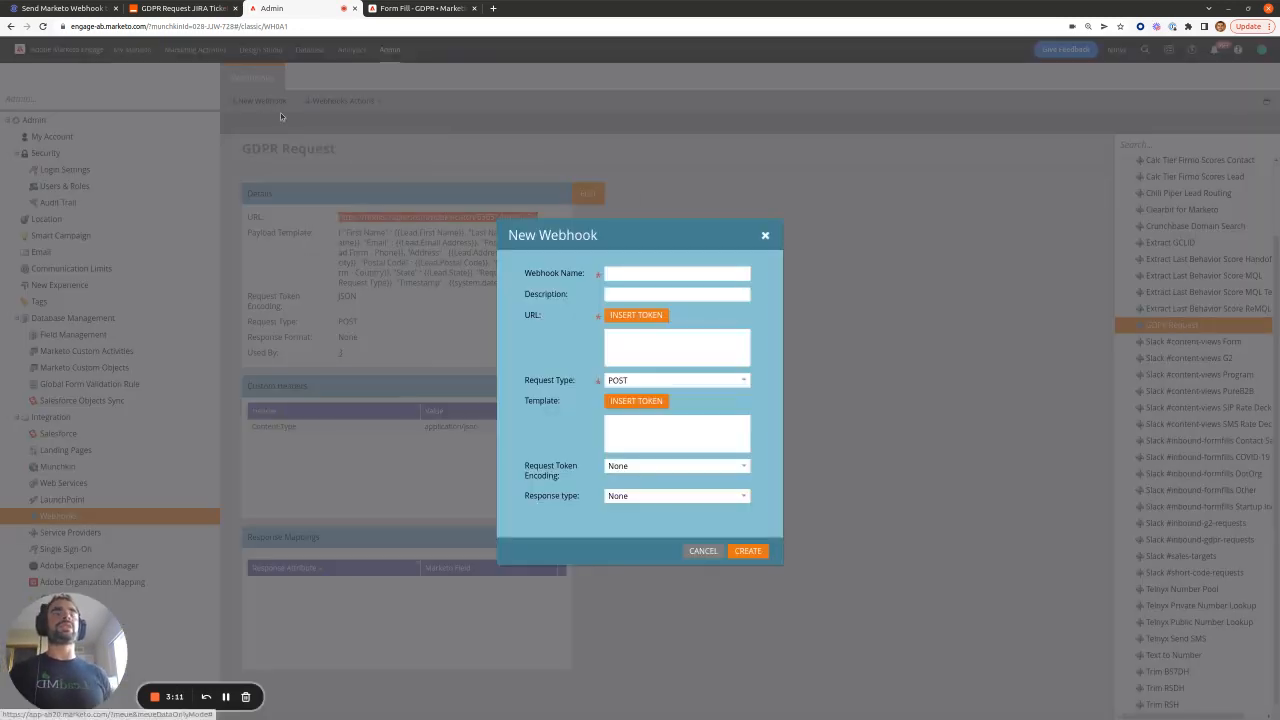
left_click(676, 272)
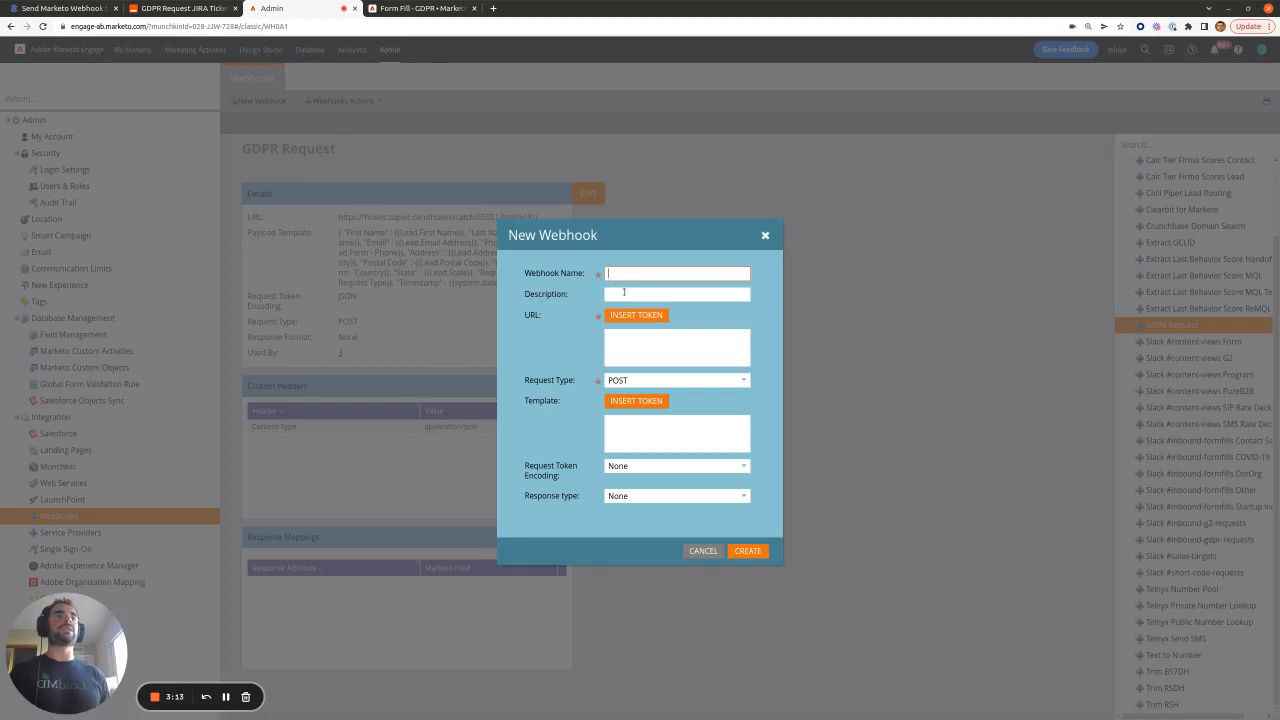
left_click(676, 348)
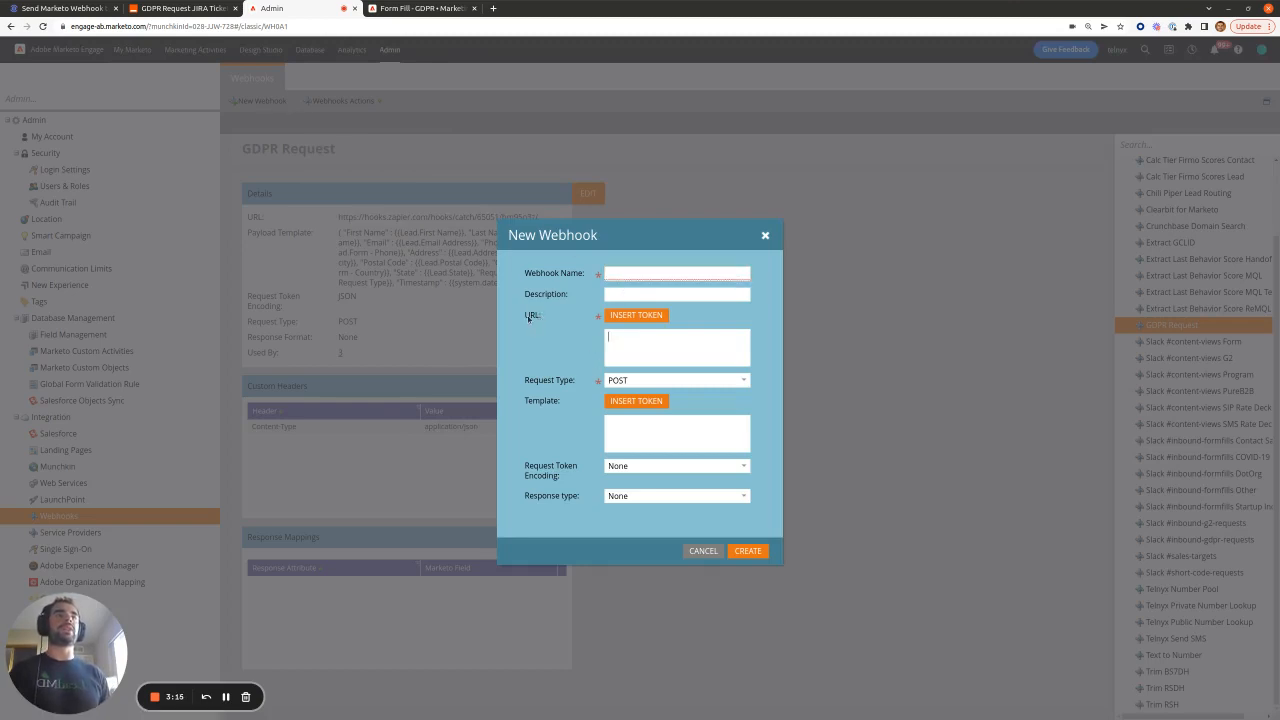
left_click(180, 8)
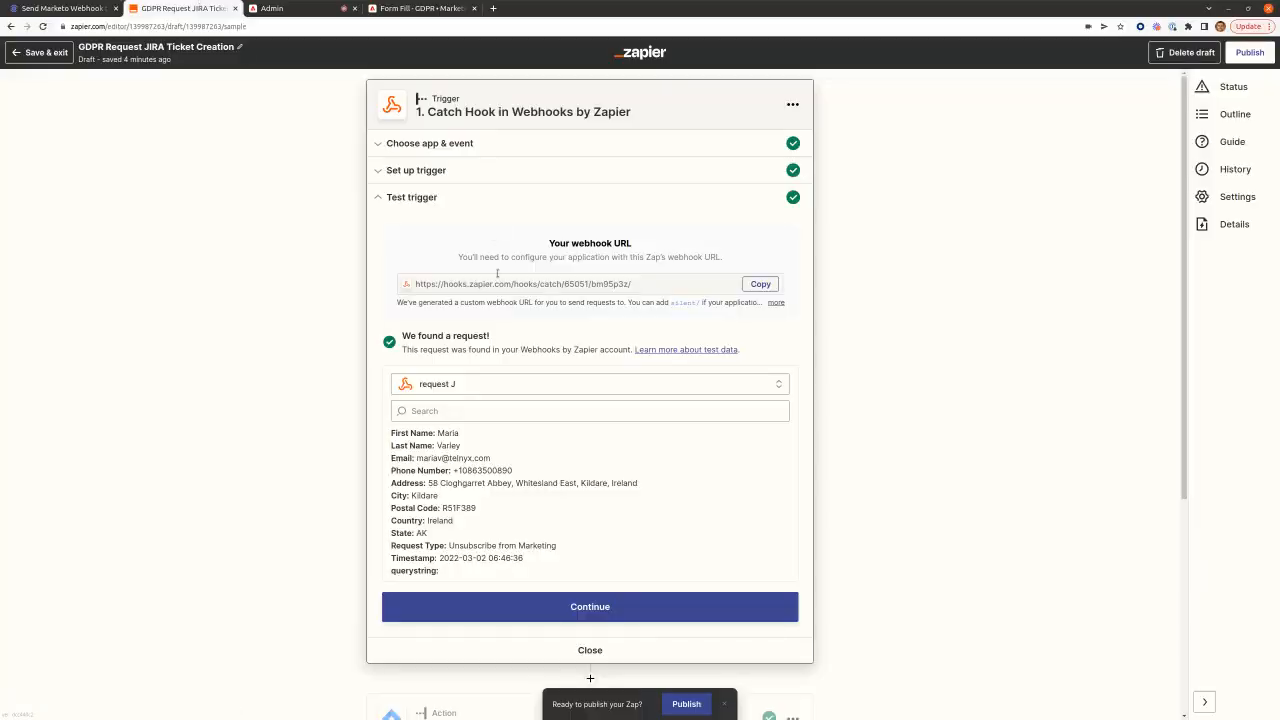
left_click(284, 8)
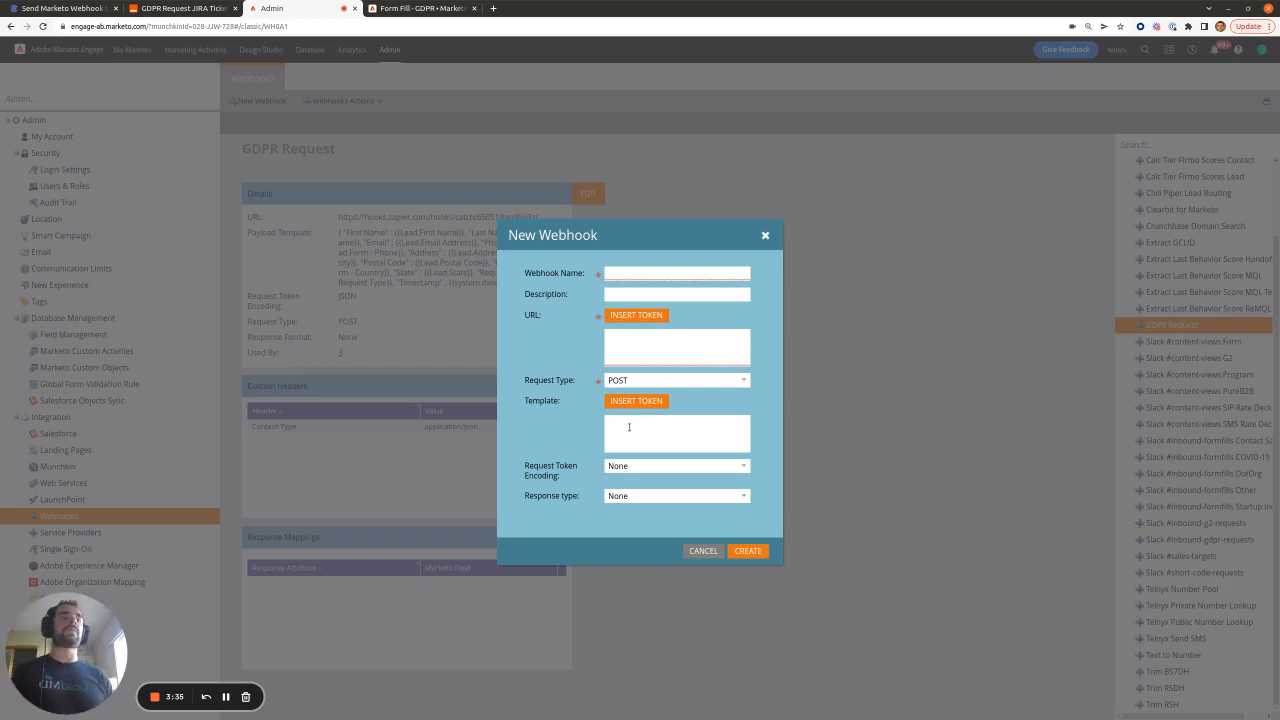
Set Request Token Encoding to JSON, then cancel the new webhook without saving.
left_click(676, 466)
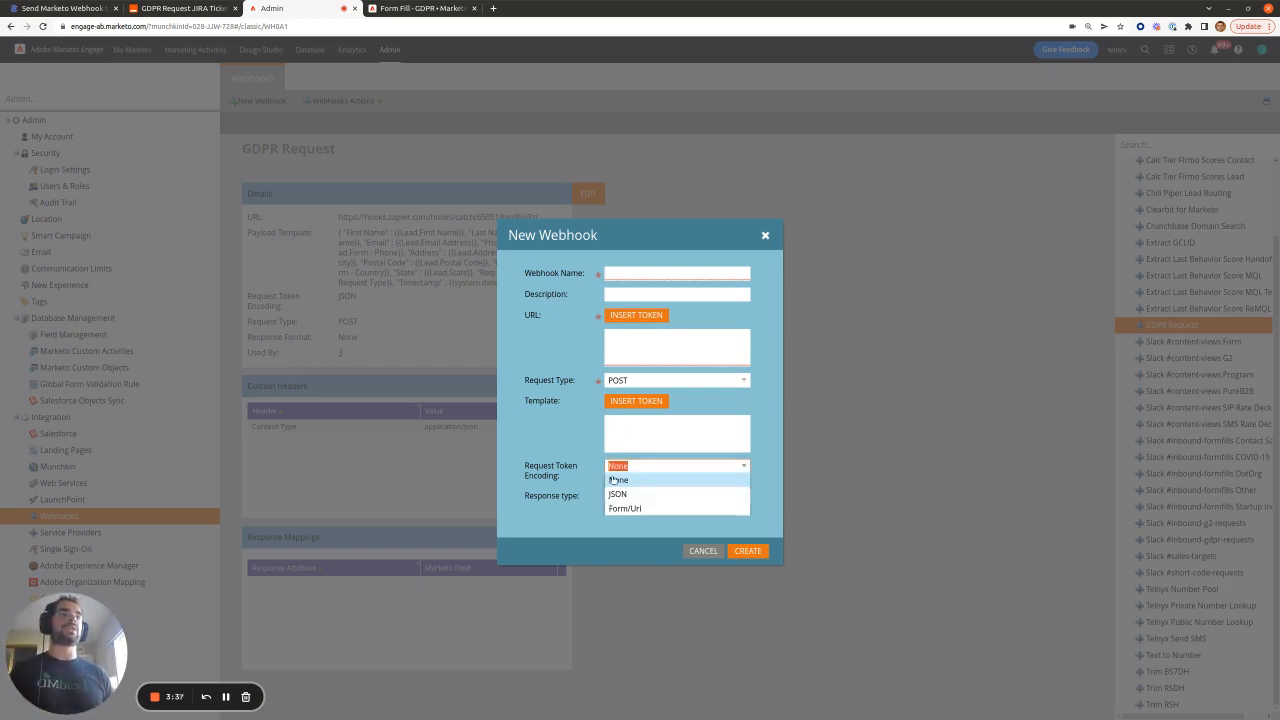
left_click(616, 494)
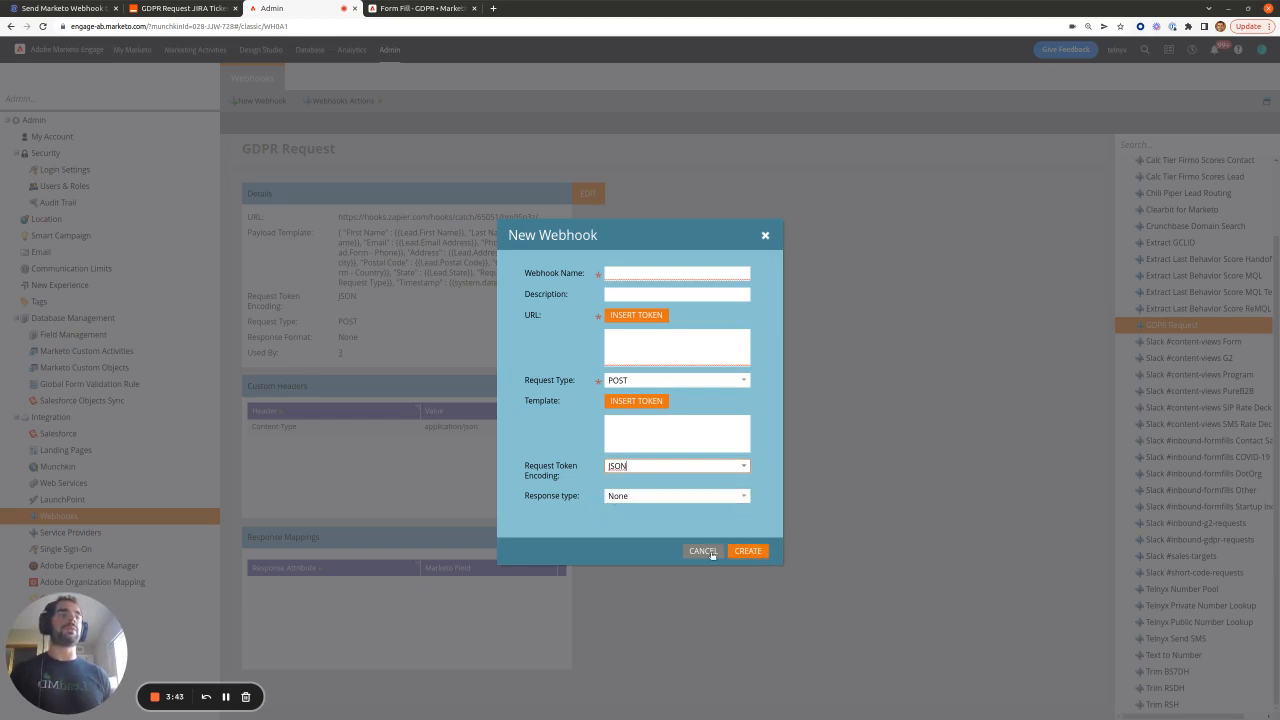
left_click(704, 552)
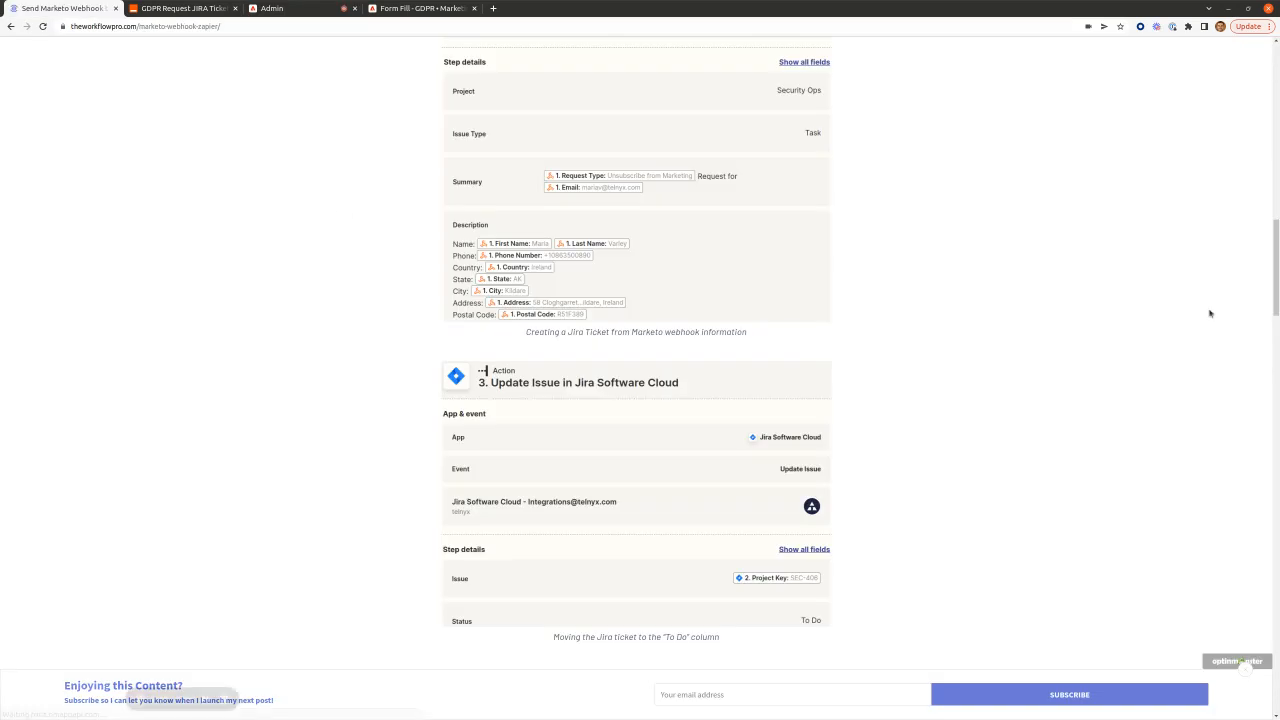
Highlight the blog's example payload lead-token lines, then return to the GDPR Request webhook in Marketo.
scroll("down", 3)
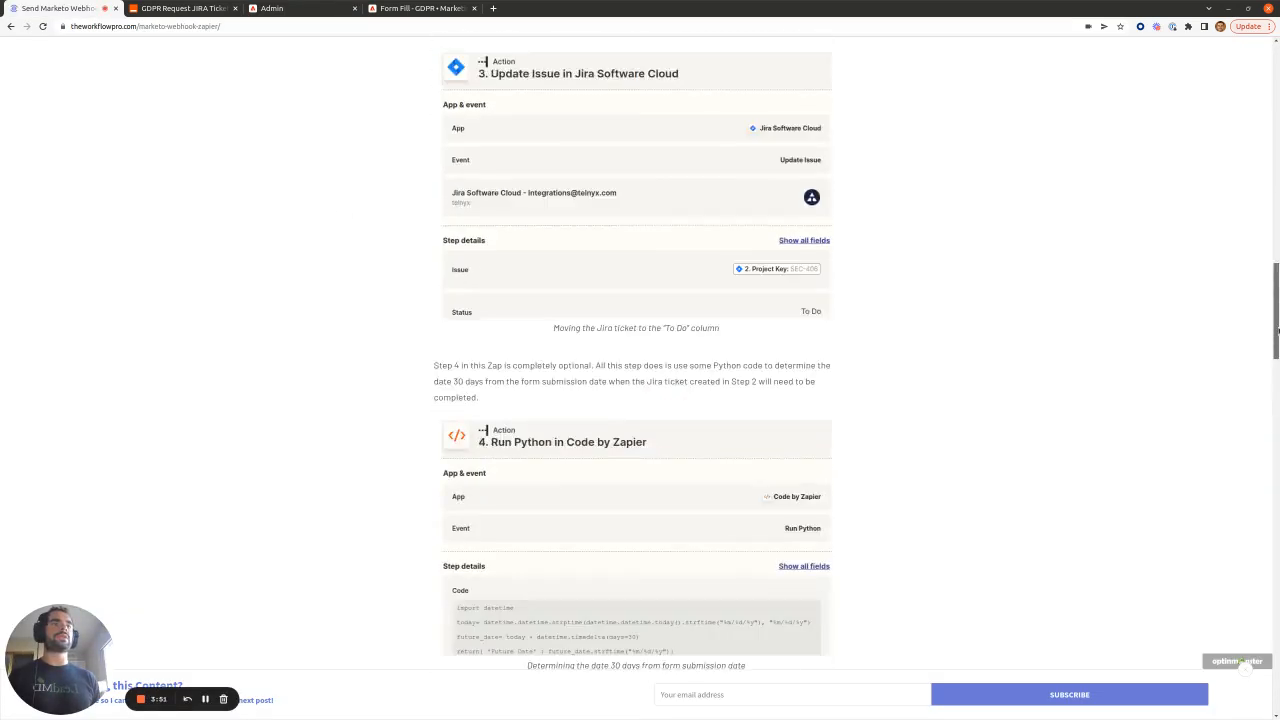
scroll("up", 3)
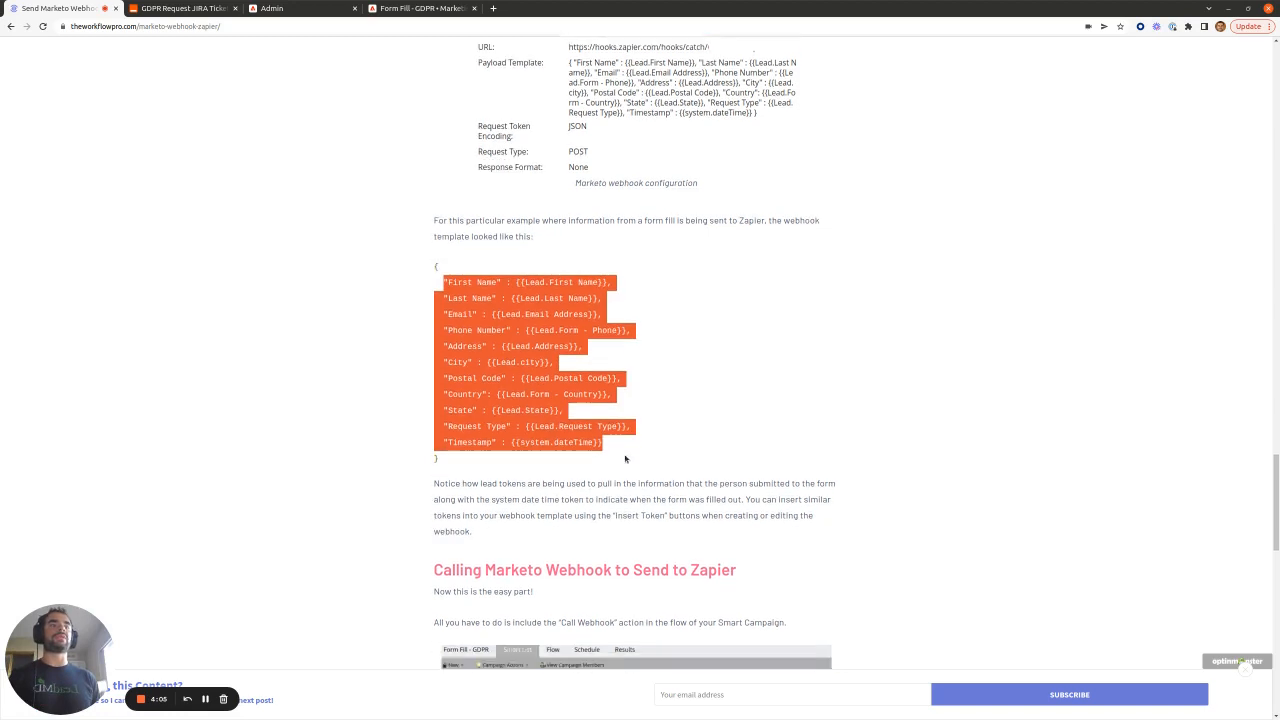
scroll("down", 3)
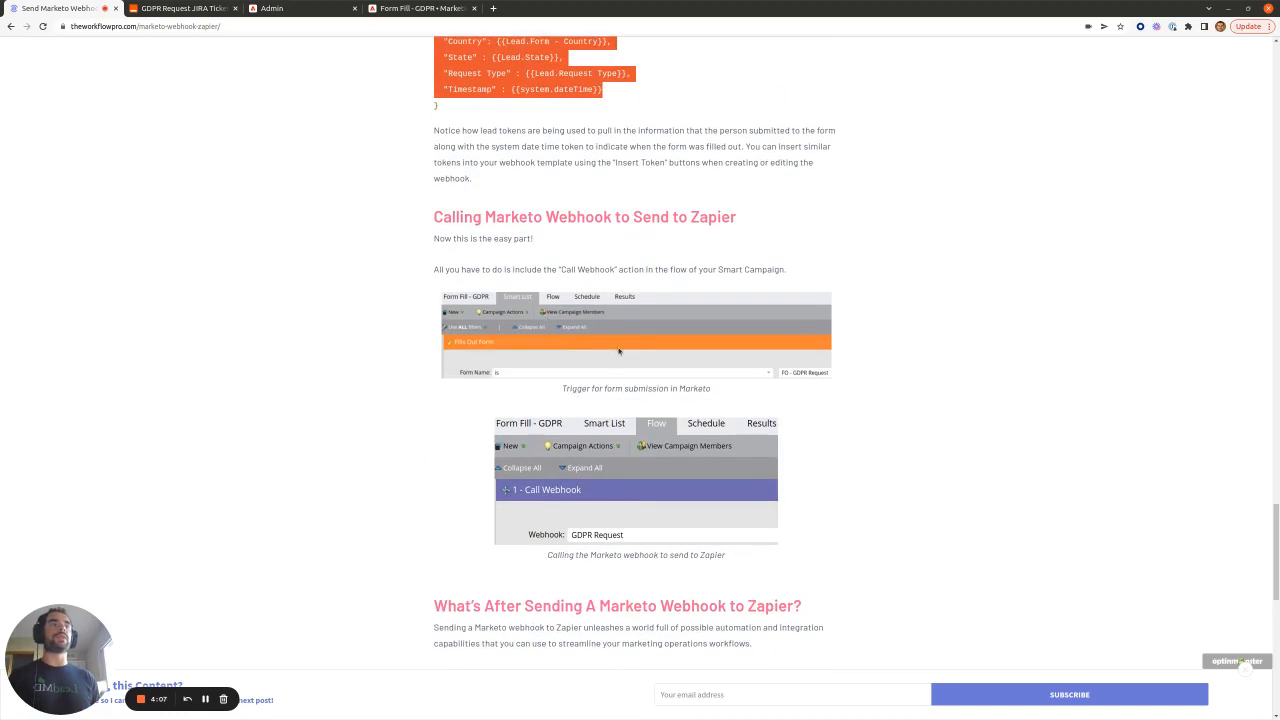
mouse_move(656, 374)
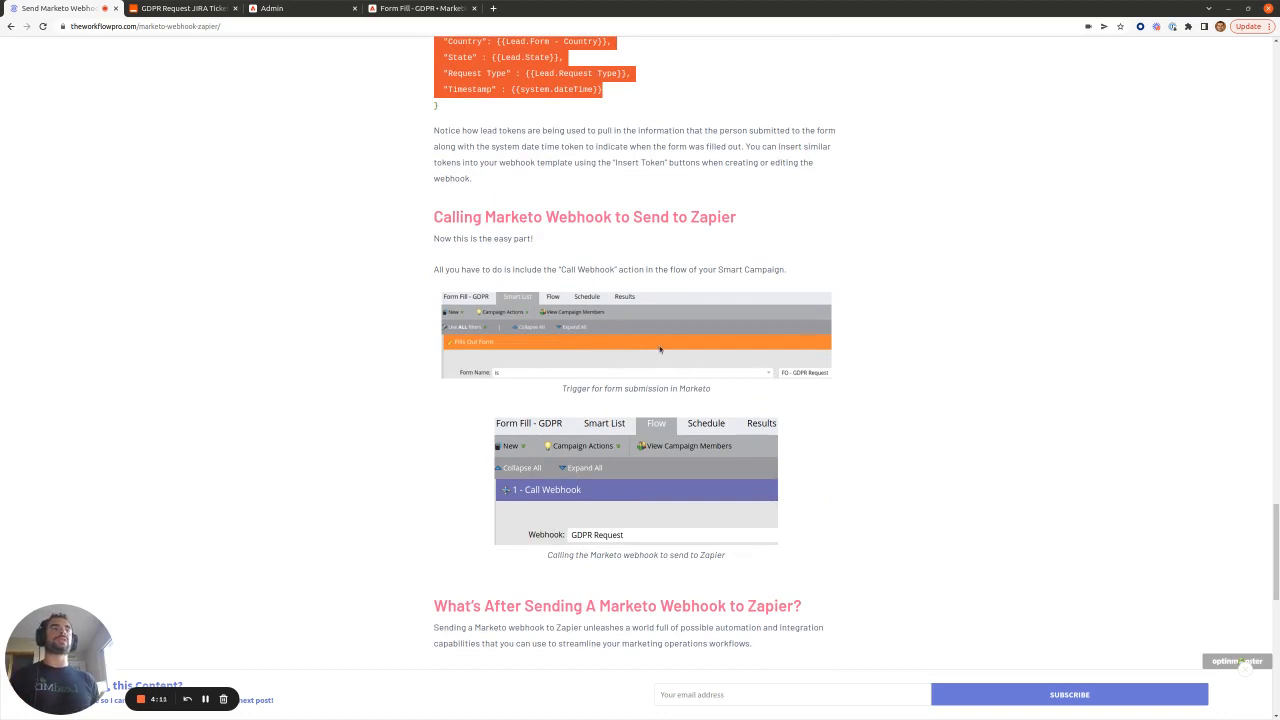
scroll("up", 3)
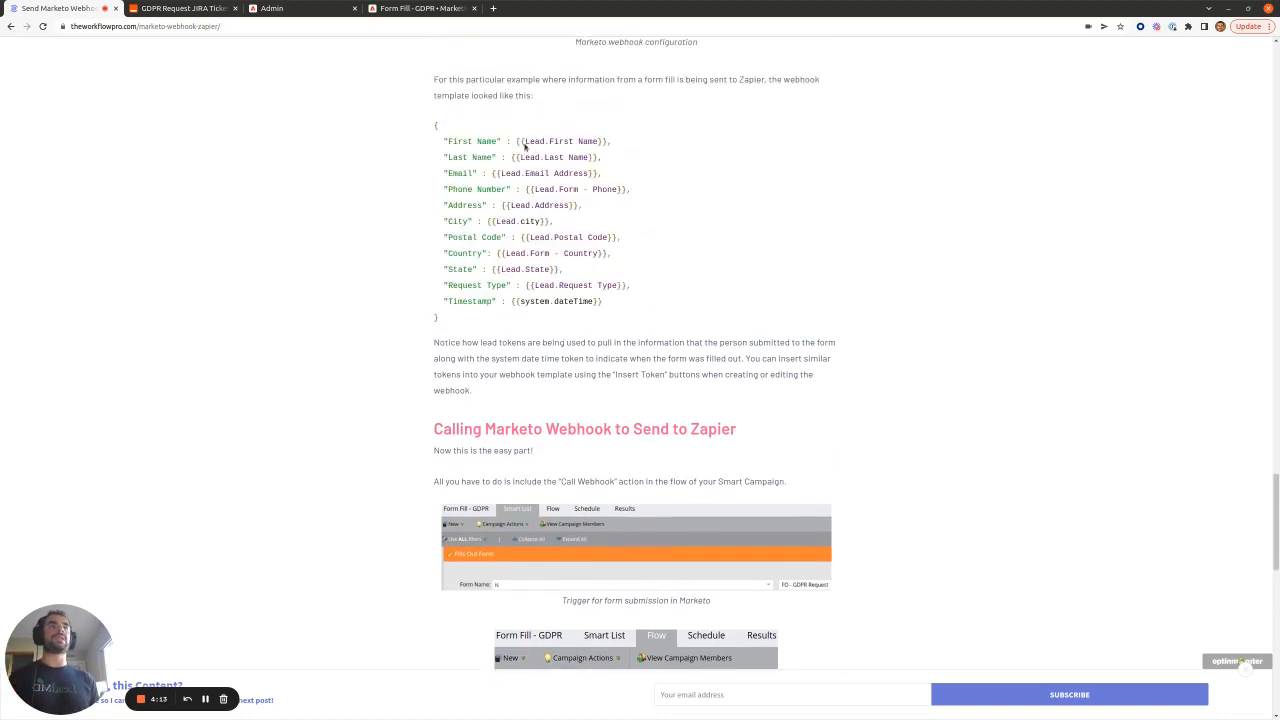
left_click_drag(516, 140, 562, 268)
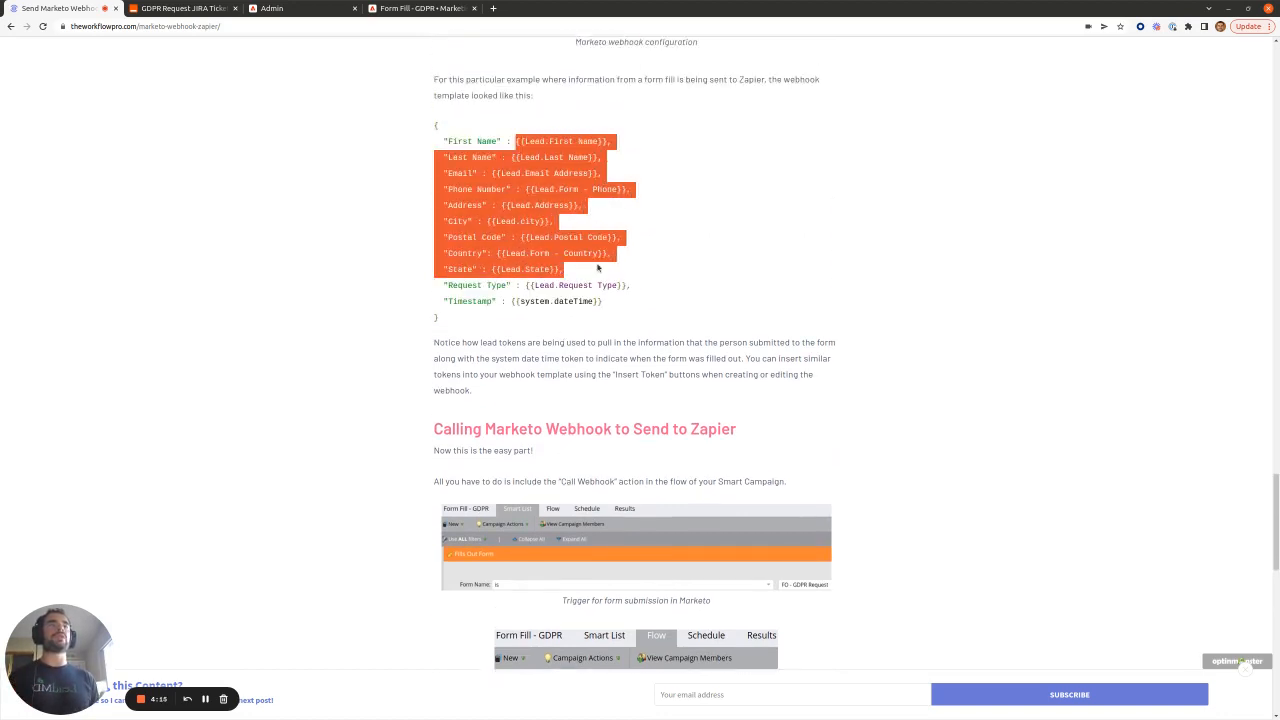
mouse_move(334, 44)
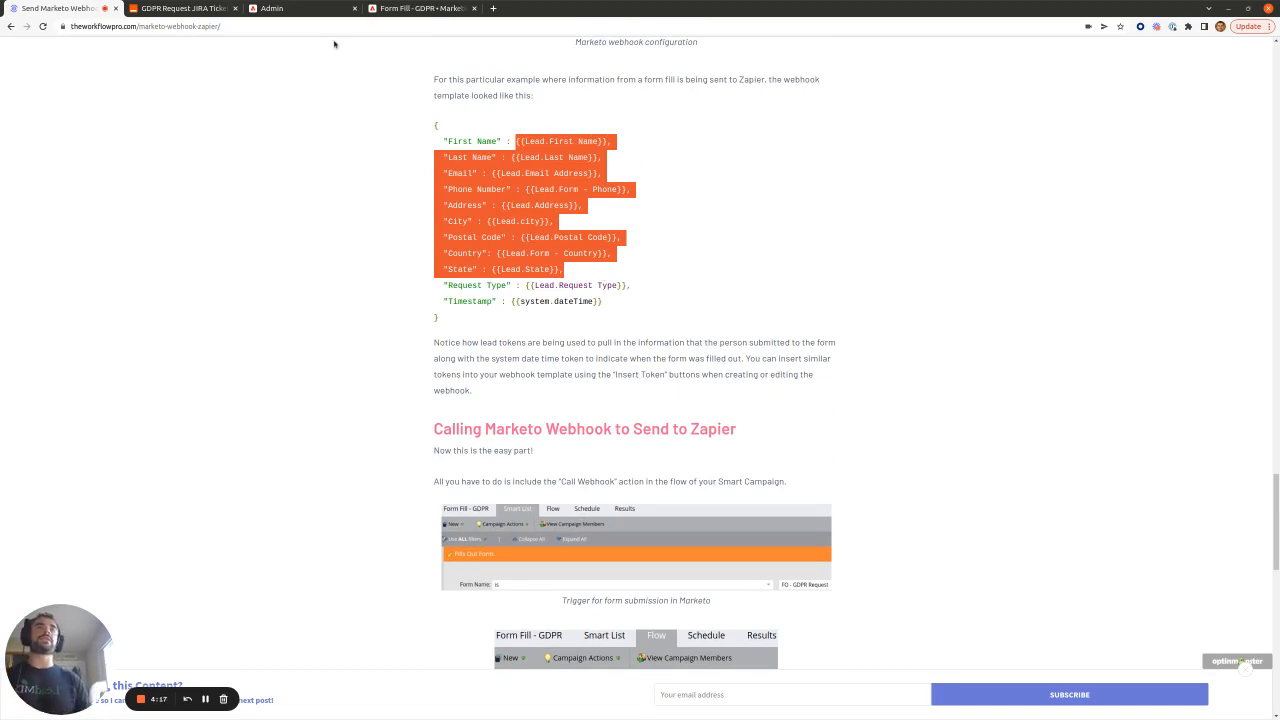
left_click(272, 8)
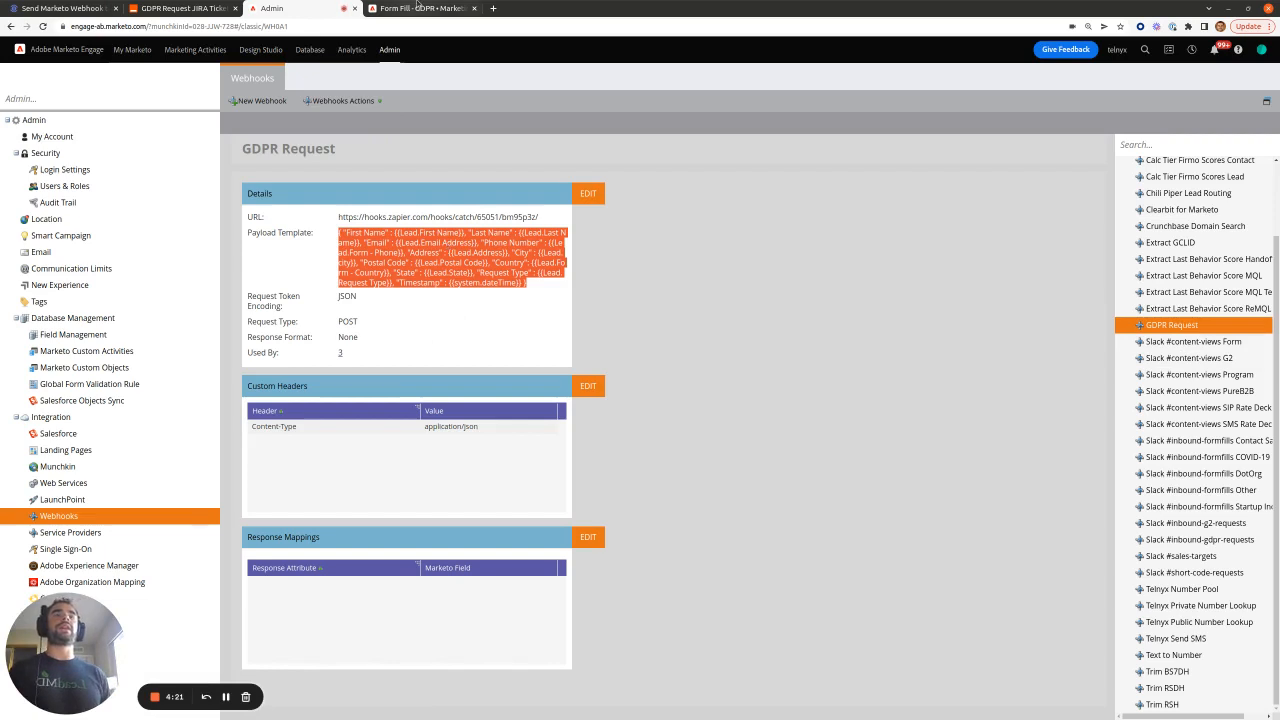
Check the Form Fill - GDPR smart list, highlight the webhook's system.dateTime token, and return to the zap.
left_click(420, 8)
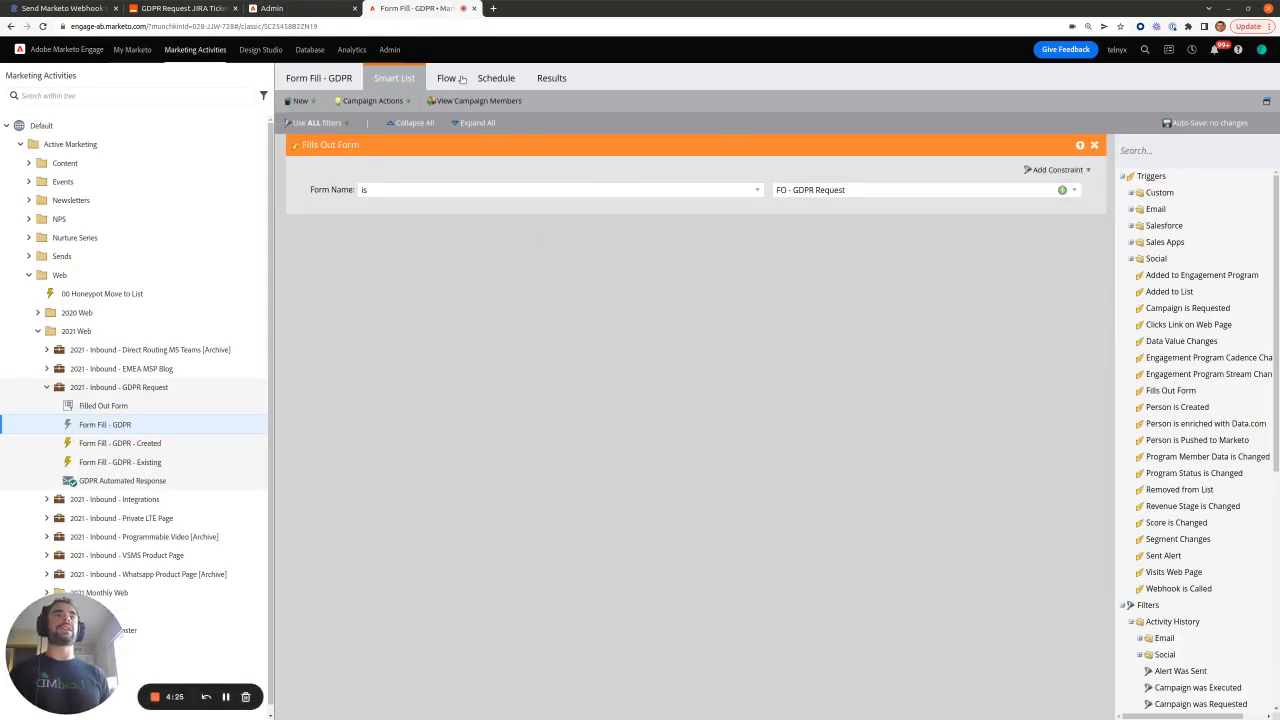
left_click(446, 78)
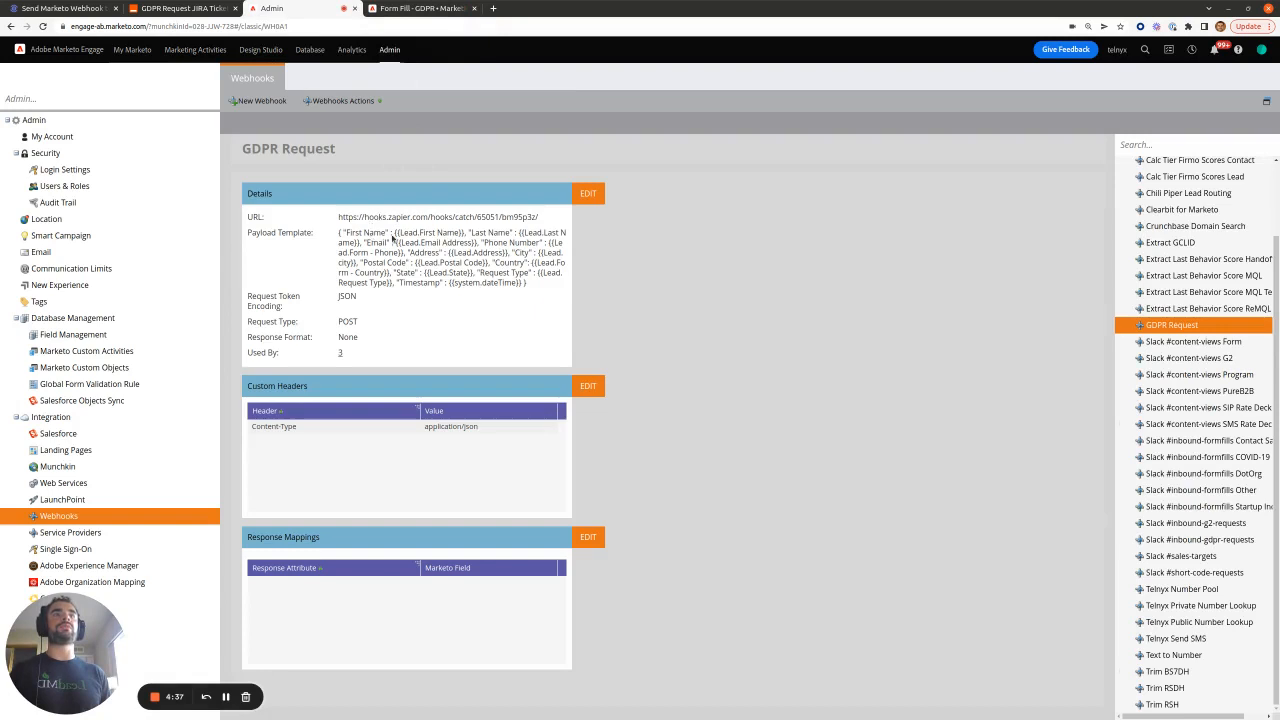
double_click(428, 232)
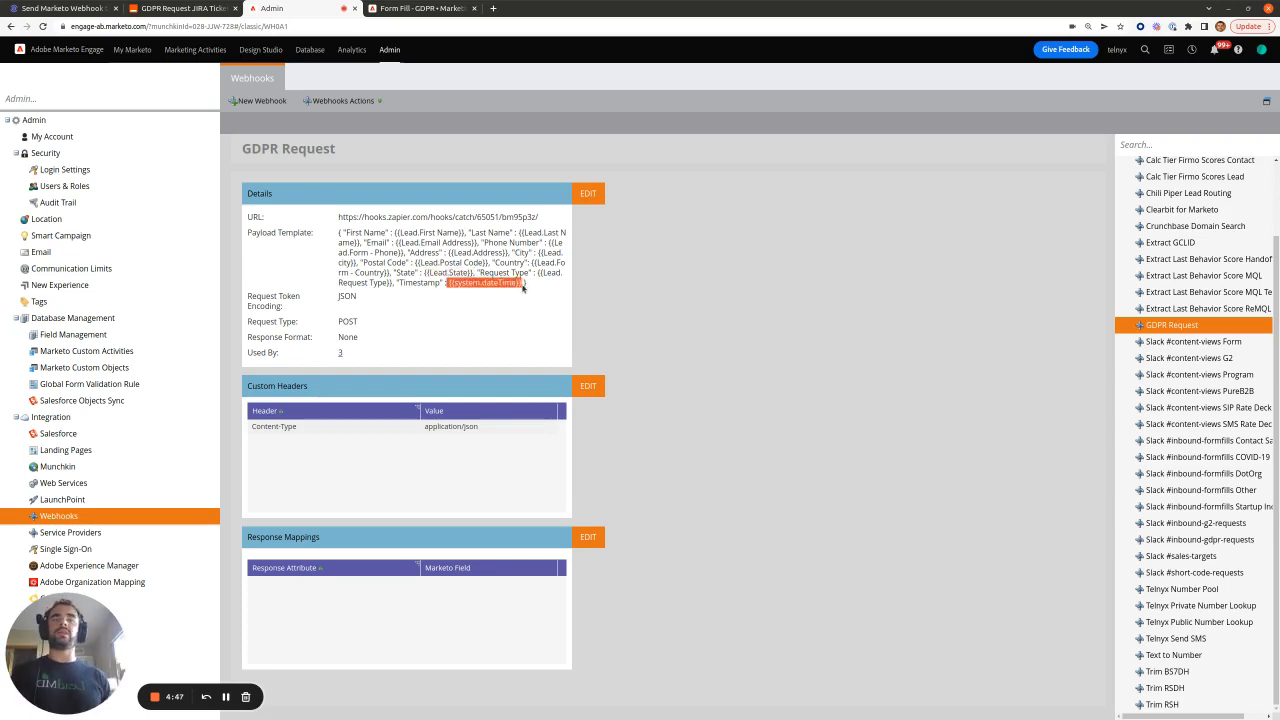
left_click(184, 8)
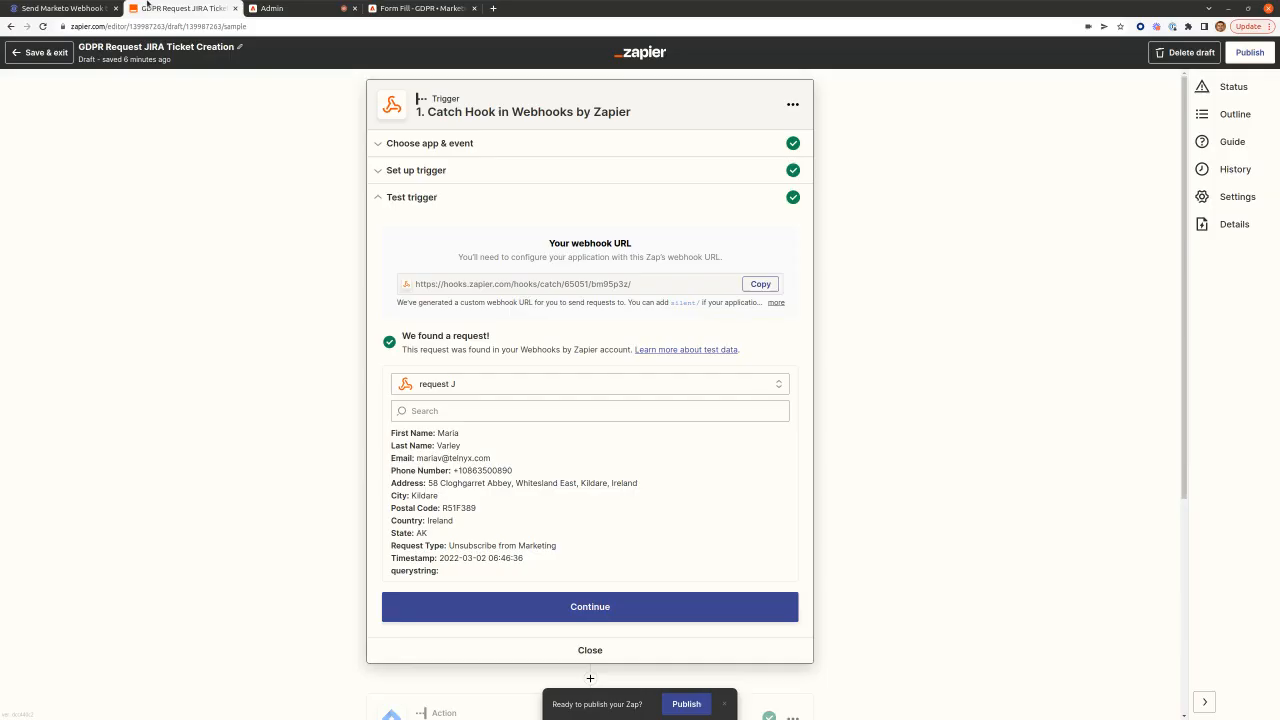
Scroll the zap editor to list the trigger sample above the Jira, Python and Slack steps.
scroll("down", 3)
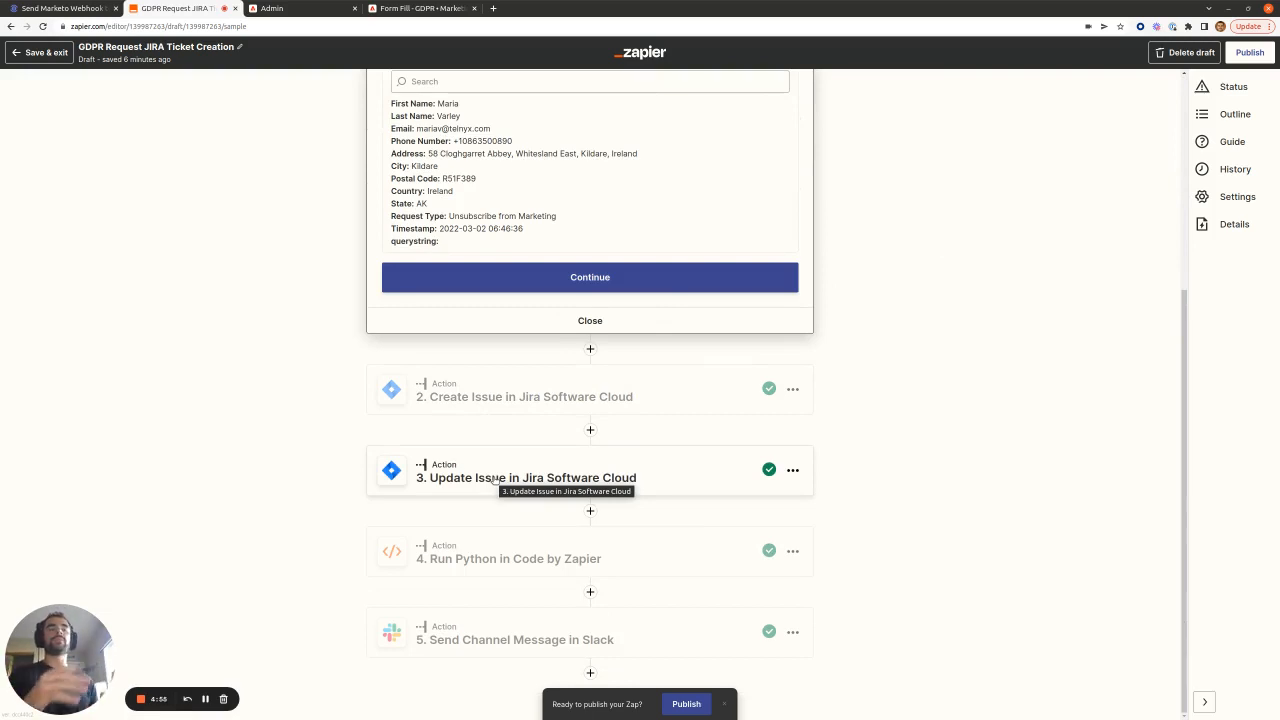
mouse_move(480, 552)
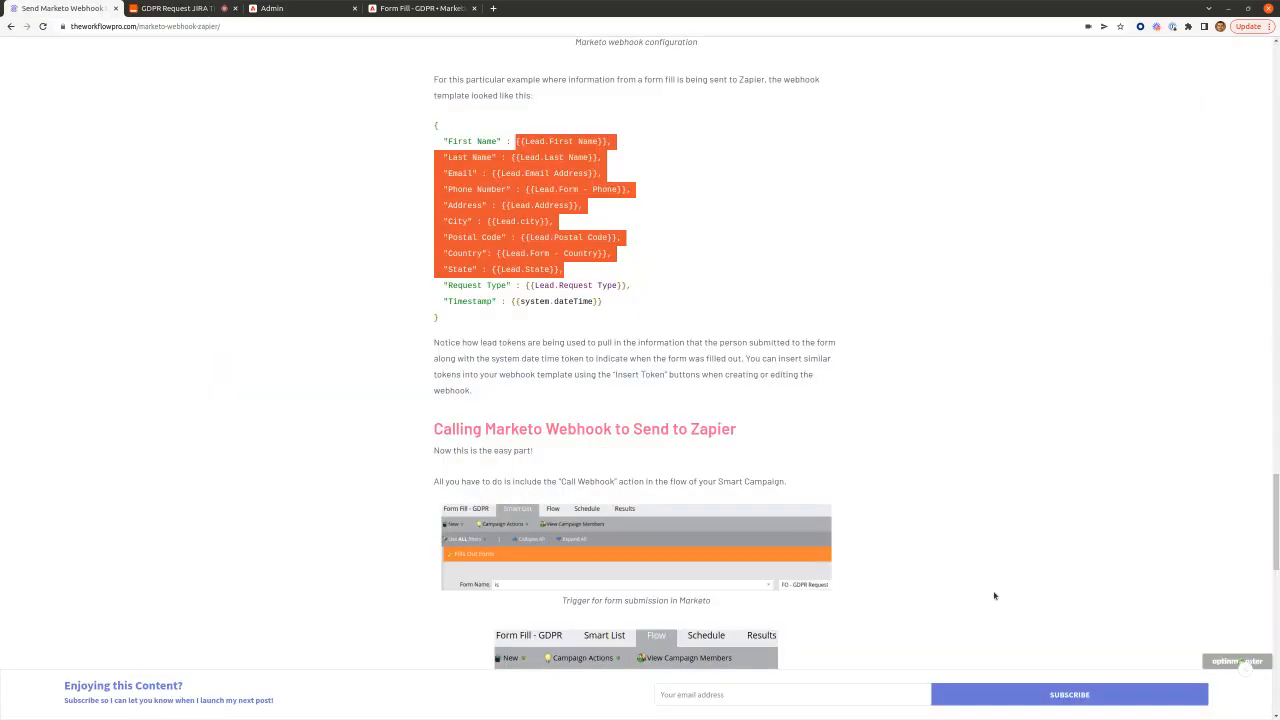
Go to the Workflow Pro Bio page and review the author's intro, social links and contact form.
scroll("down", 3)
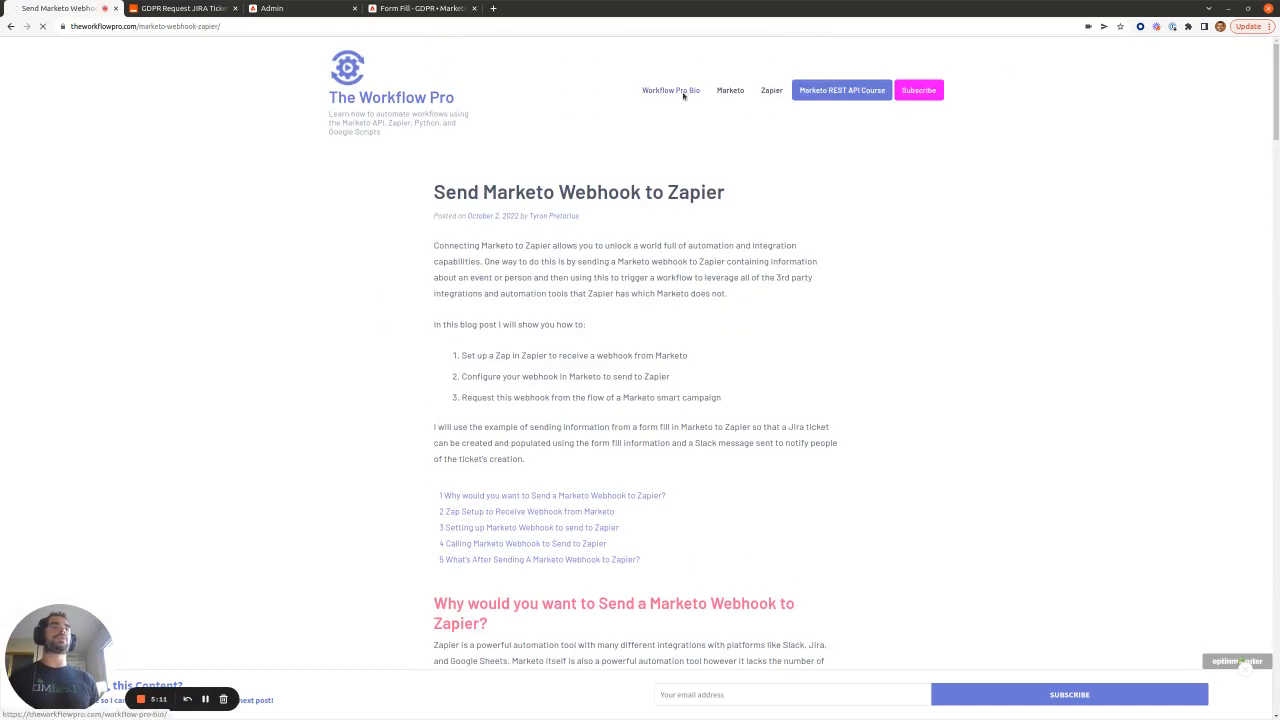
left_click(670, 90)
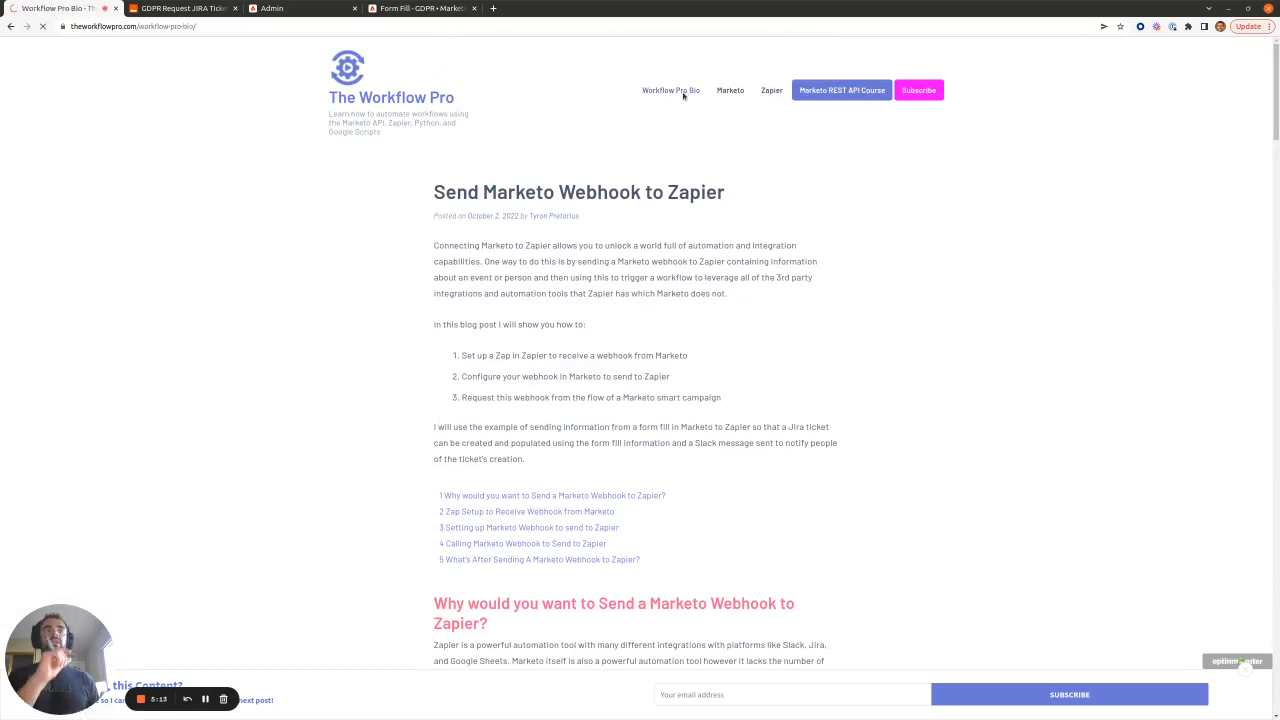
scroll("down", 3)
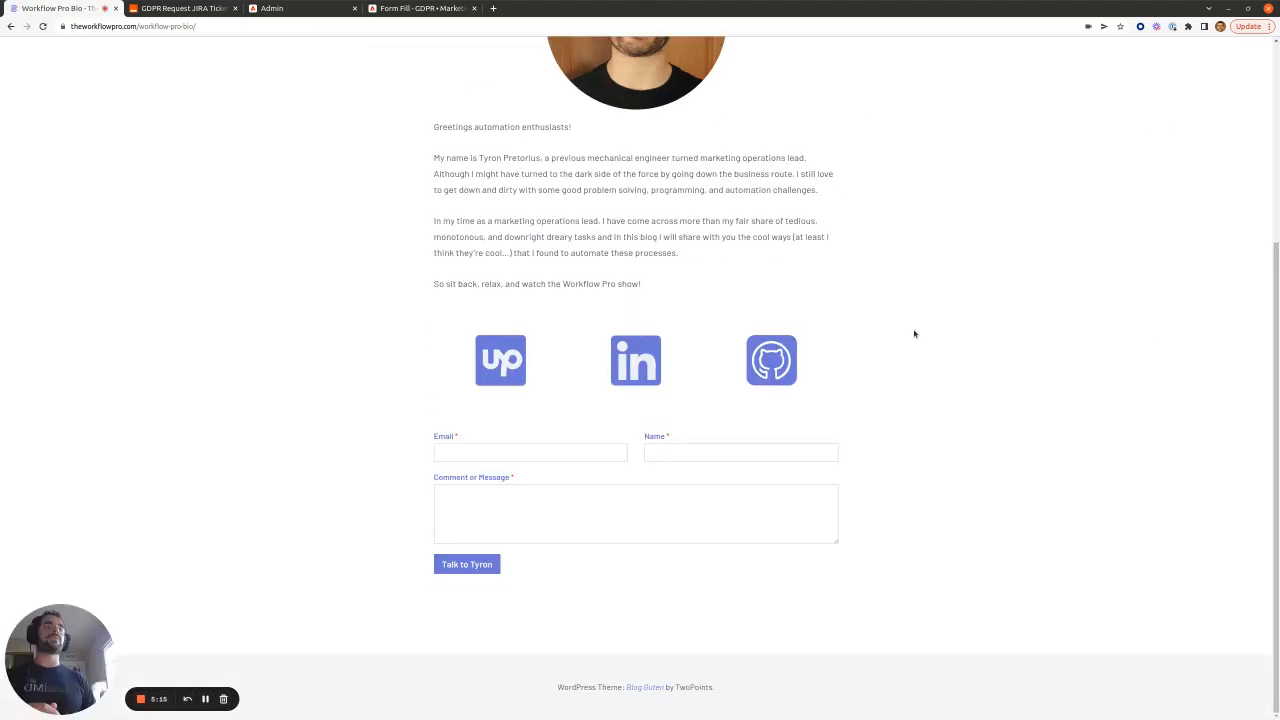